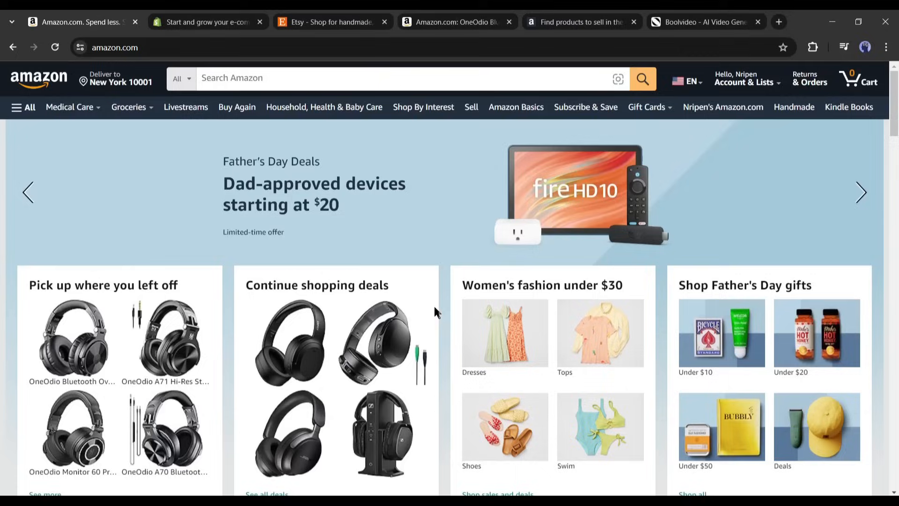
Step: Browse down the Amazon homepage, then look over the Etsy homepage
scroll(down, 3)
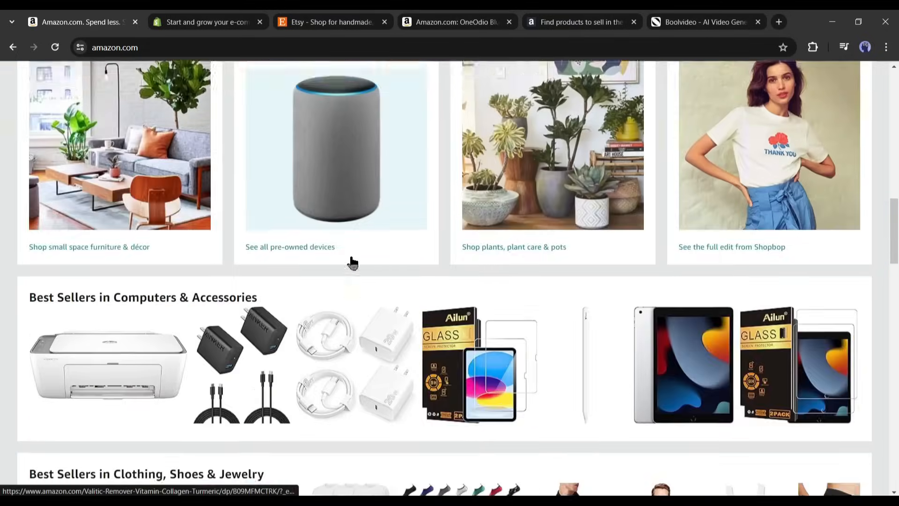
scroll(down, 3)
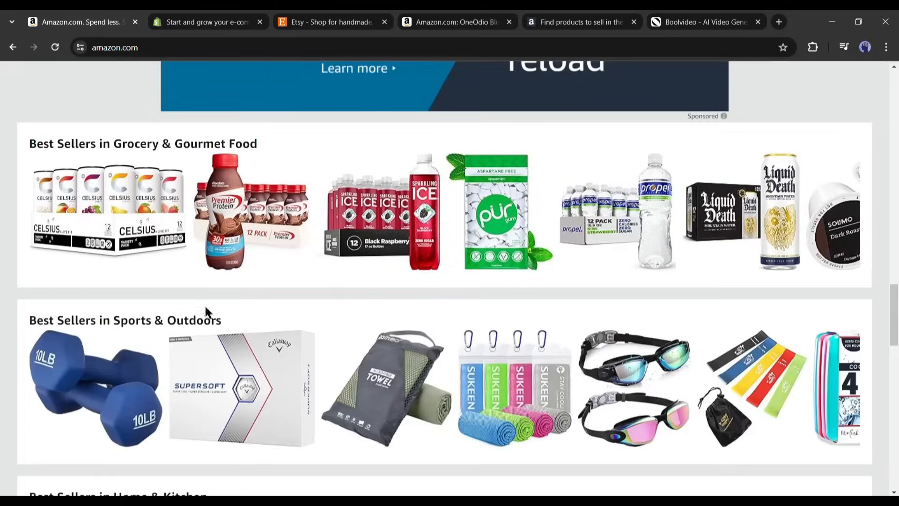
click(330, 22)
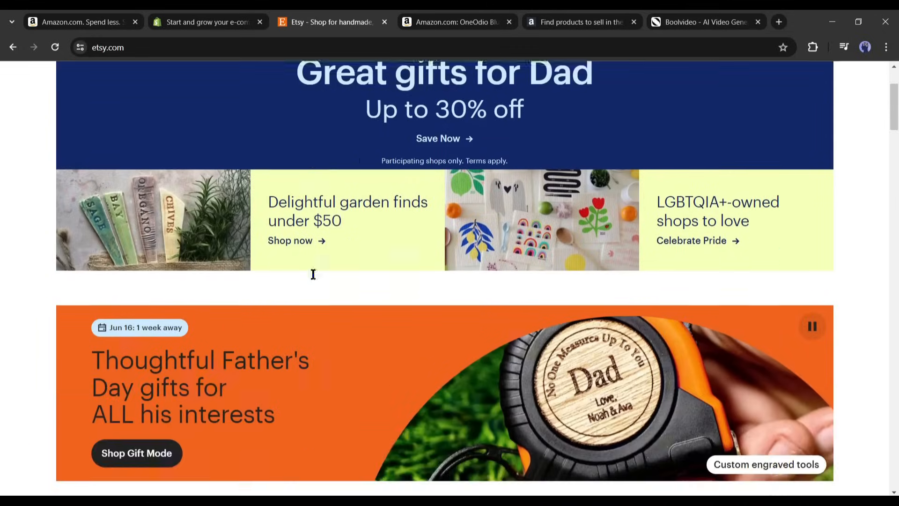
scroll(down, 3)
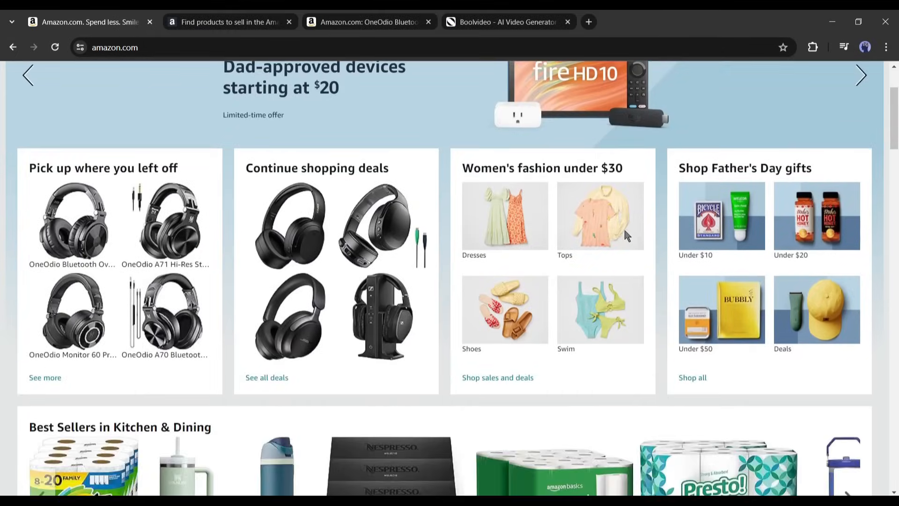
Step: Read through the Product Opportunity Explorer page's features down to the FAQ section
scroll(down, 3)
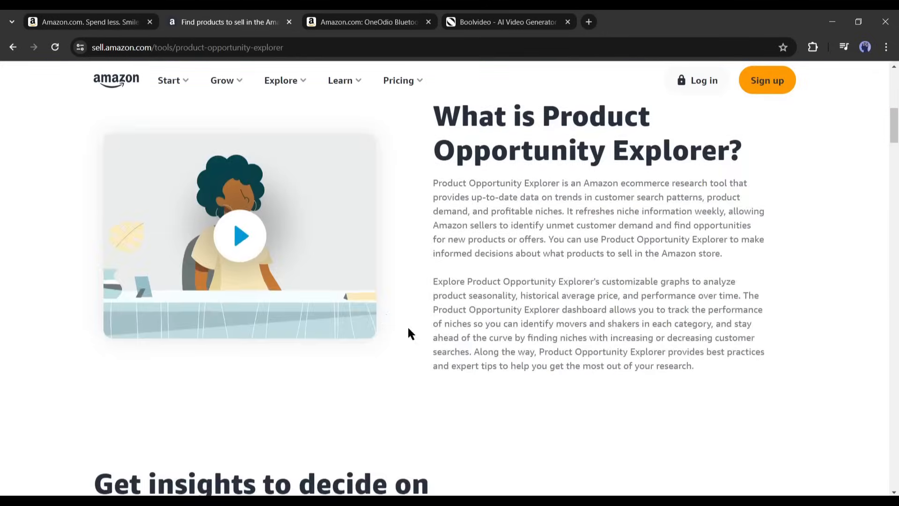
scroll(down, 3)
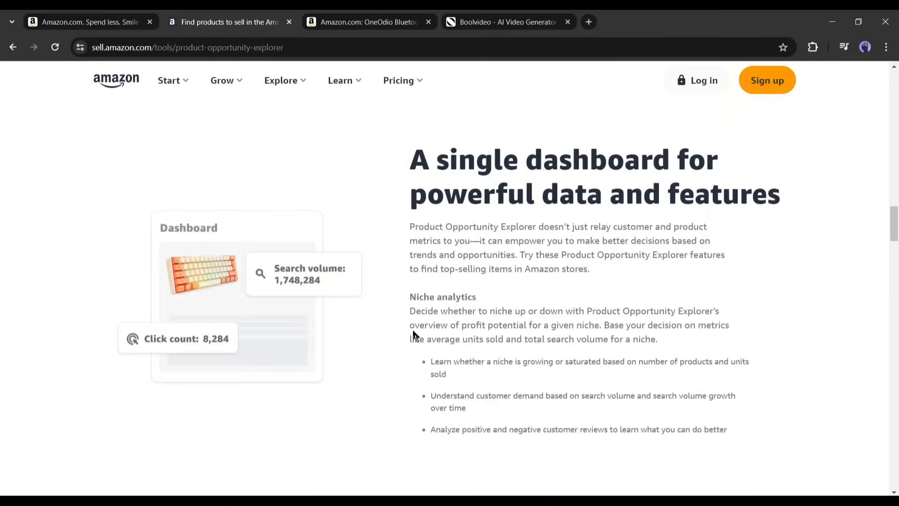
scroll(down, 3)
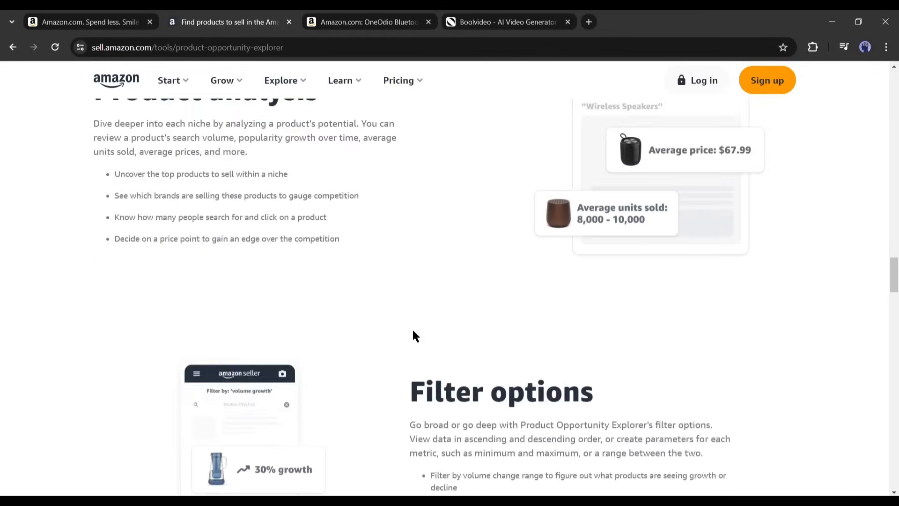
scroll(down, 3)
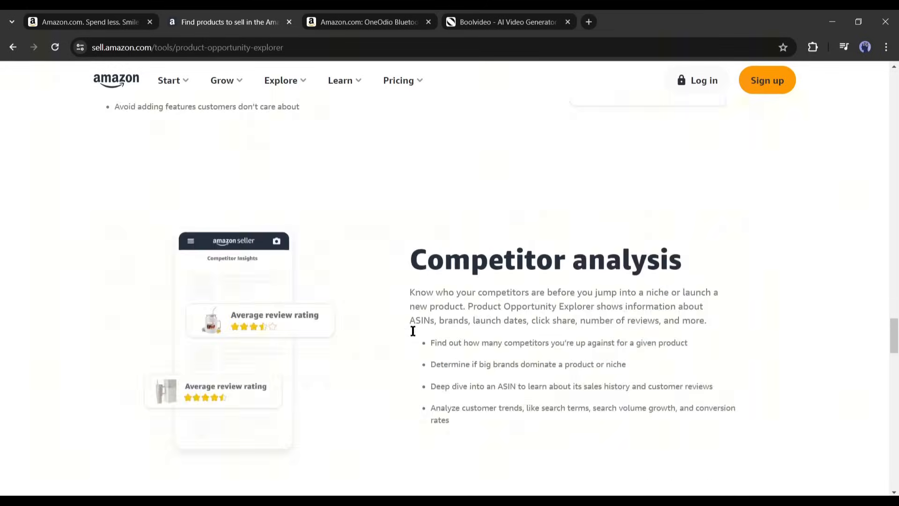
scroll(down, 3)
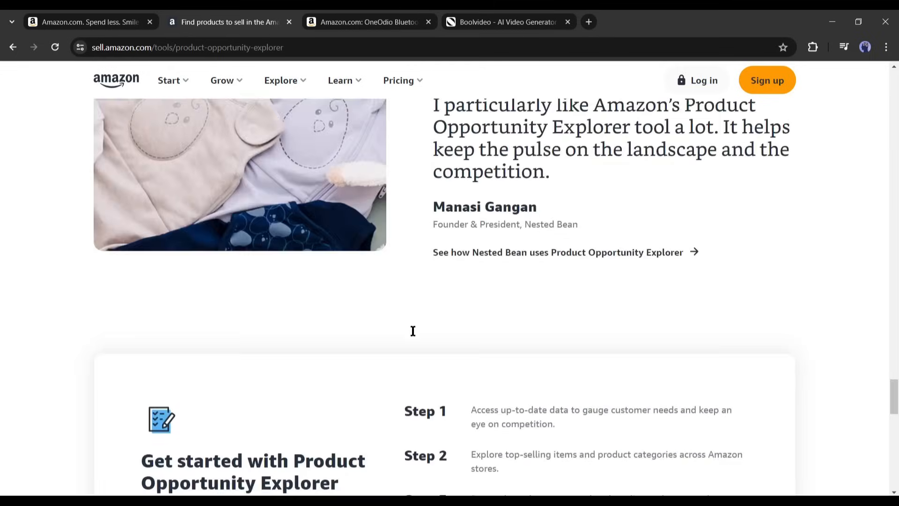
scroll(down, 3)
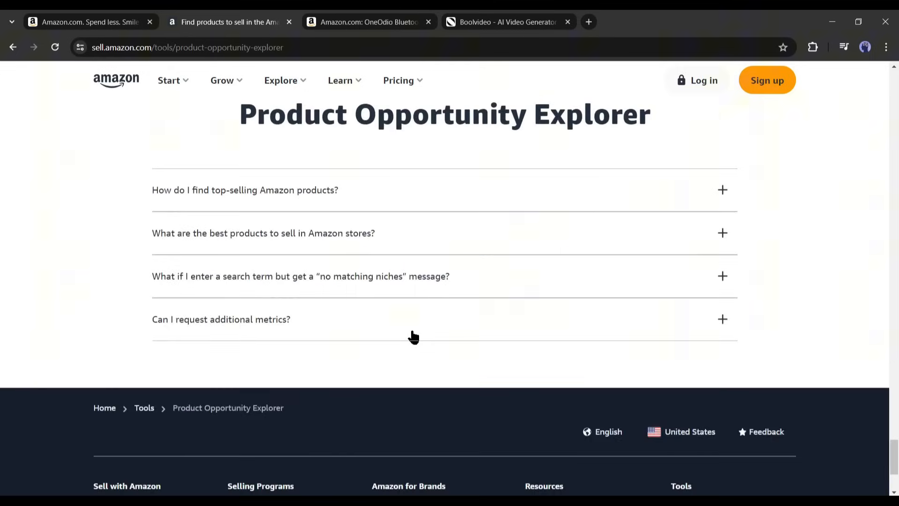
scroll(up, 3)
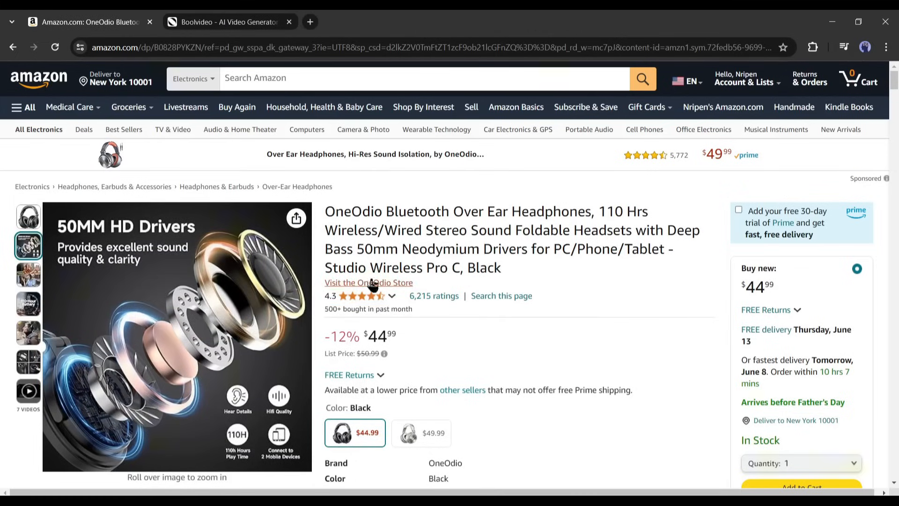
Step: View the OneOdio headphones listing photos, including the folding/dimensions shot and main black photo
click(360, 295)
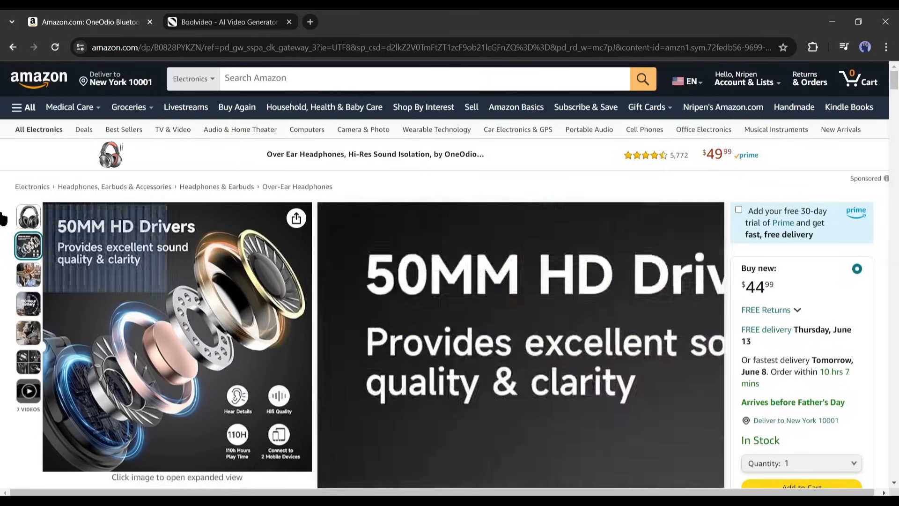
click(28, 216)
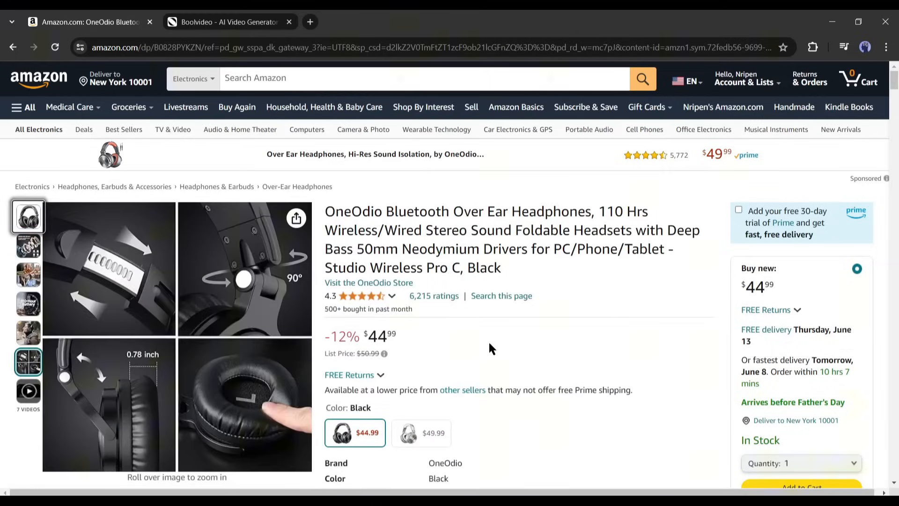
click(28, 216)
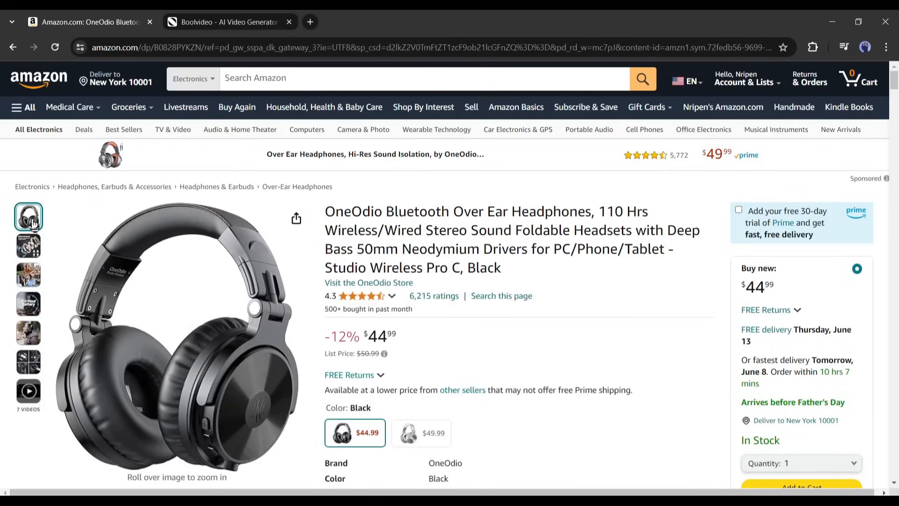
Step: Review the listing down to the 'Based on your recent views' similar headphones
scroll(down, 3)
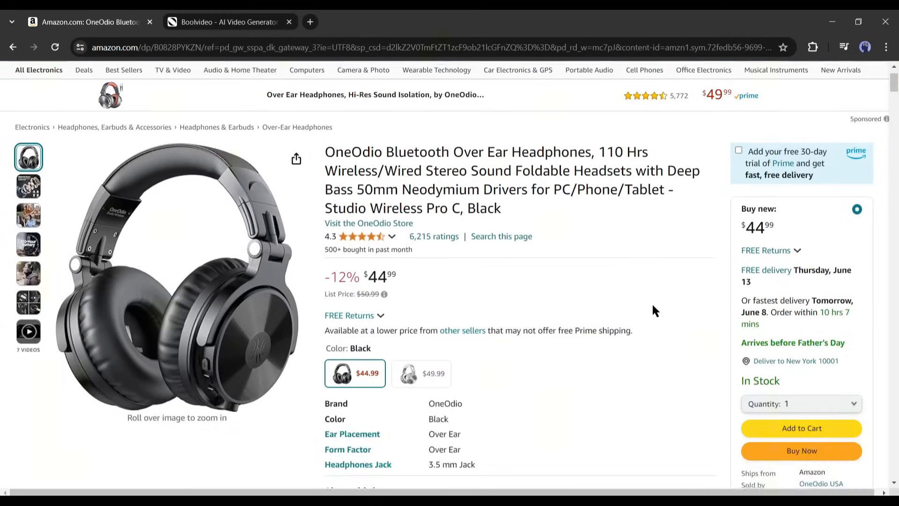
scroll(down, 3)
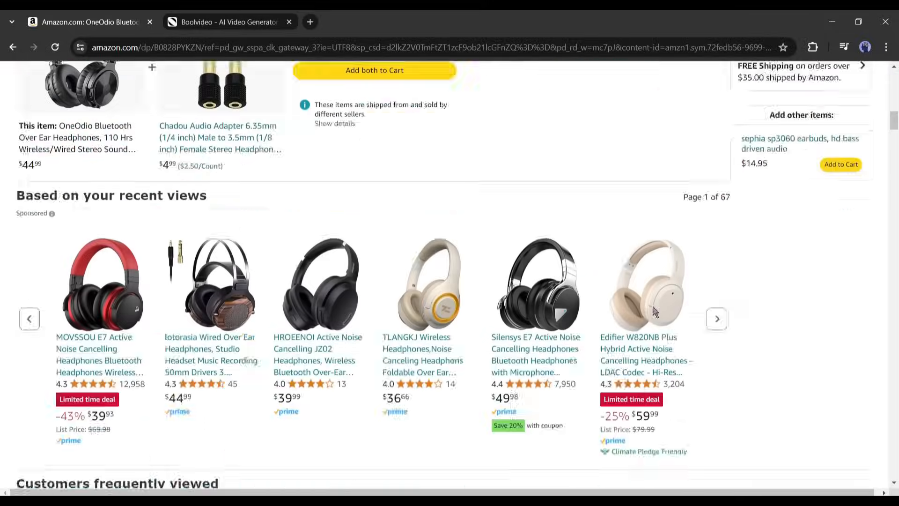
scroll(down, 3)
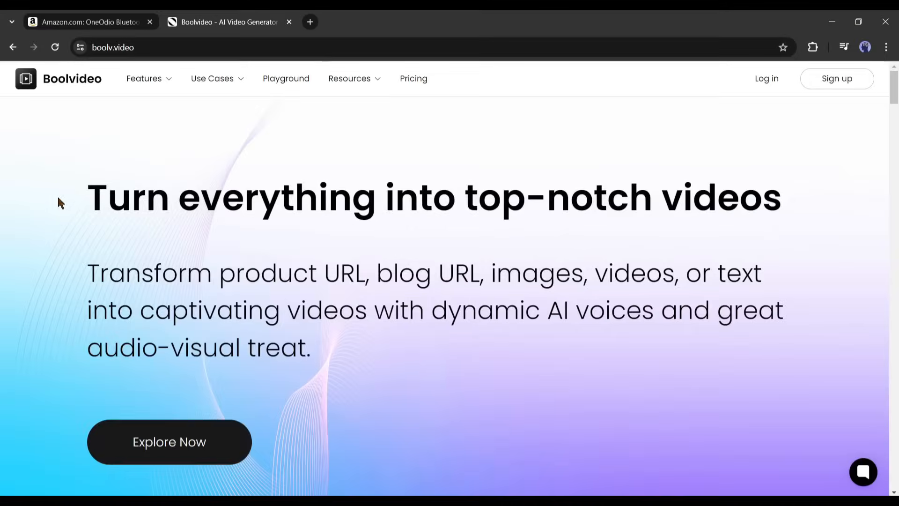
Step: Look over Boolvideo's homepage tools and enter the video creation workspace via Start creating
scroll(down, 3)
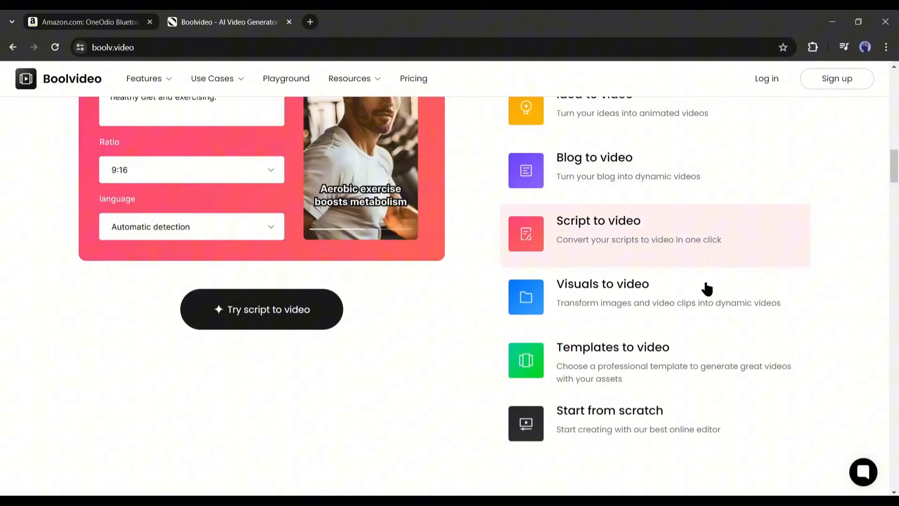
mouse_move(702, 359)
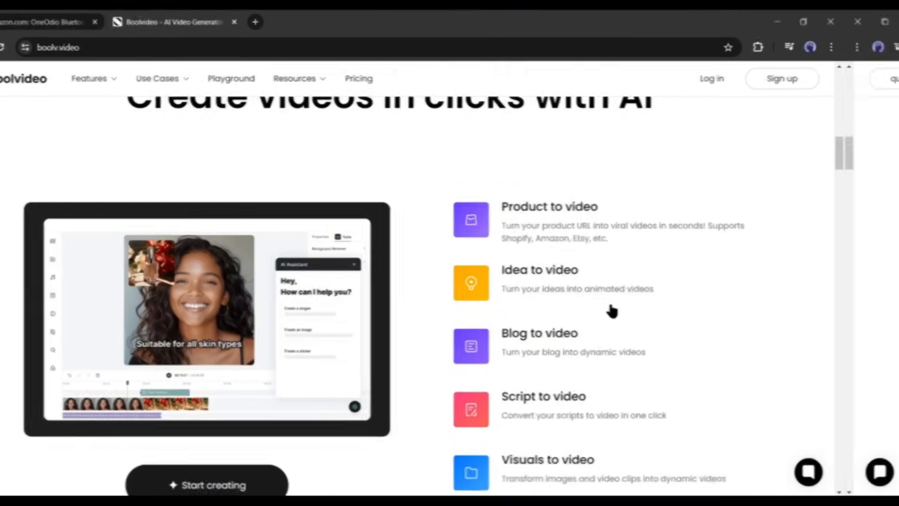
click(781, 78)
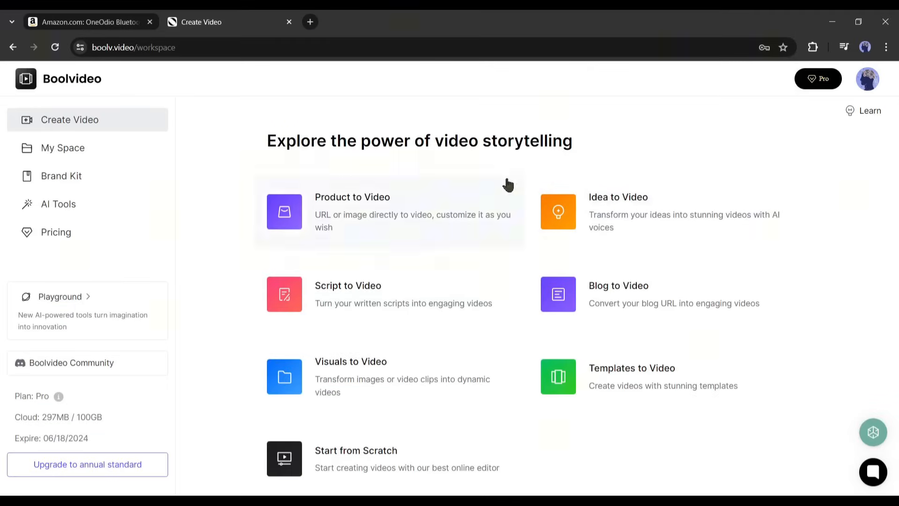
mouse_move(201, 187)
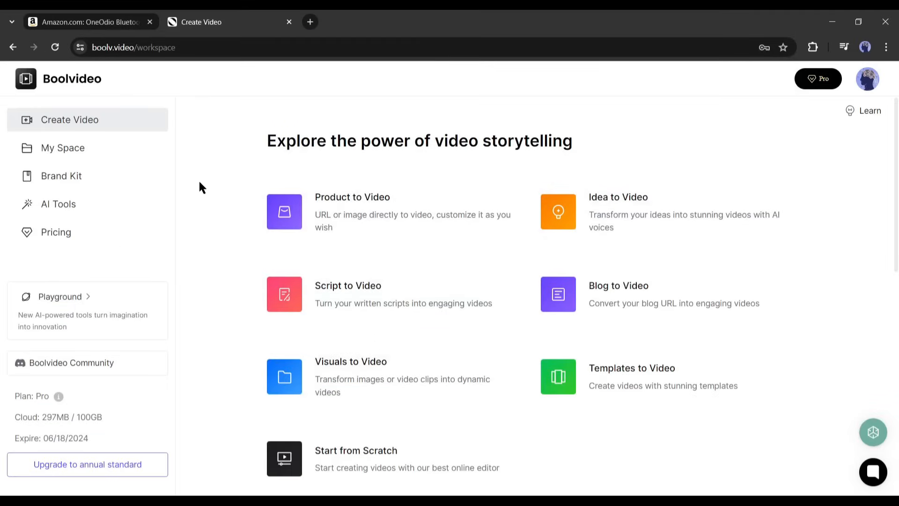
mouse_move(356, 200)
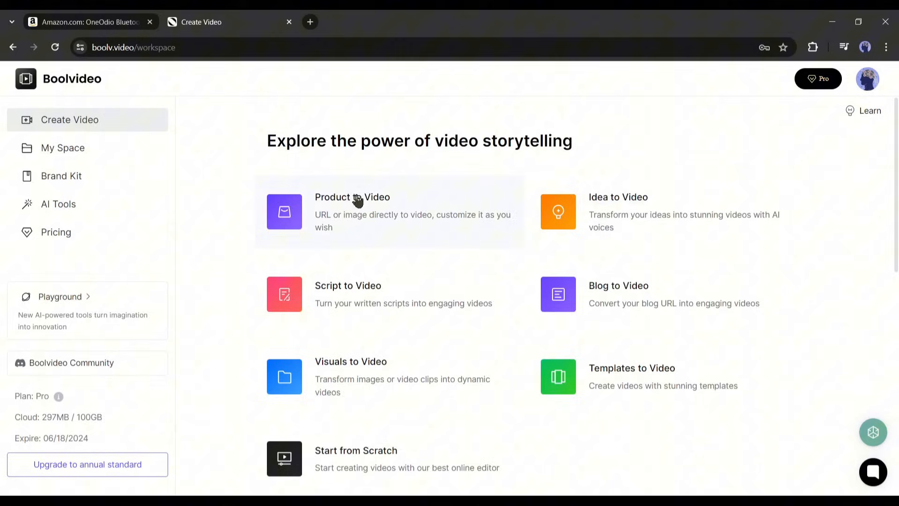
mouse_move(404, 233)
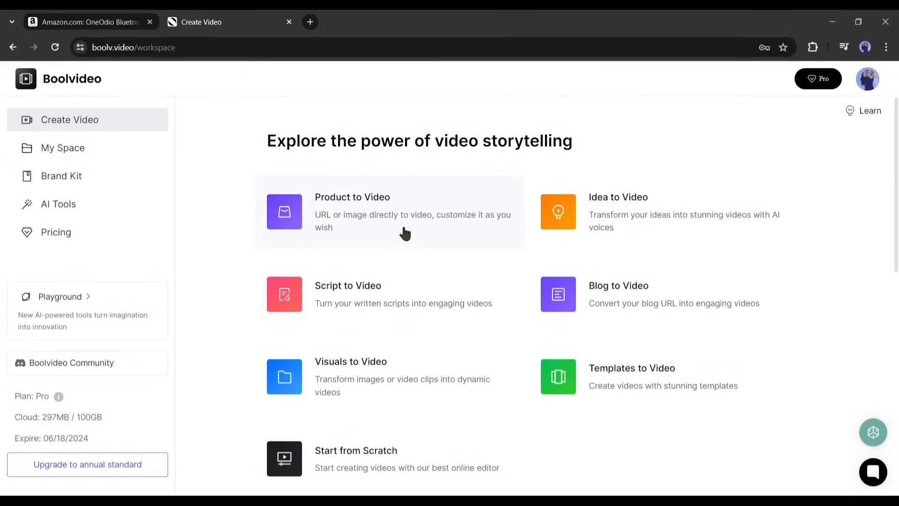
mouse_move(362, 212)
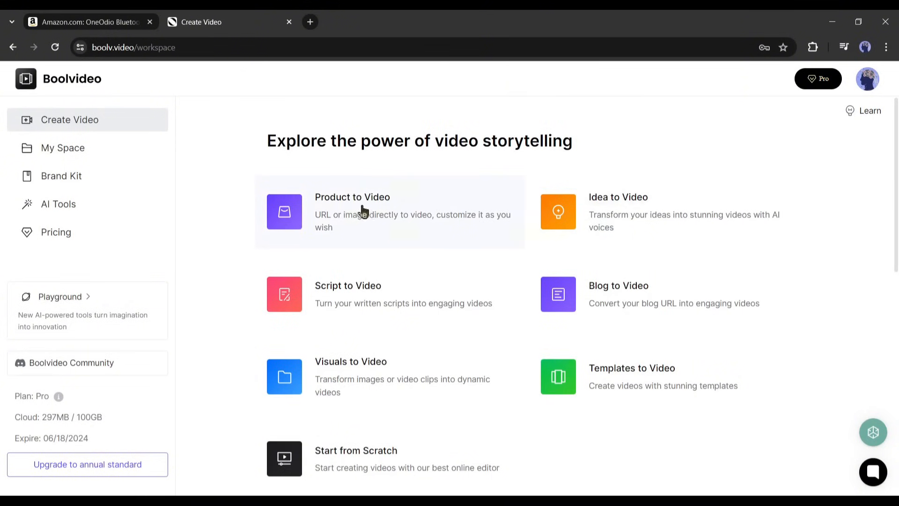
mouse_move(382, 224)
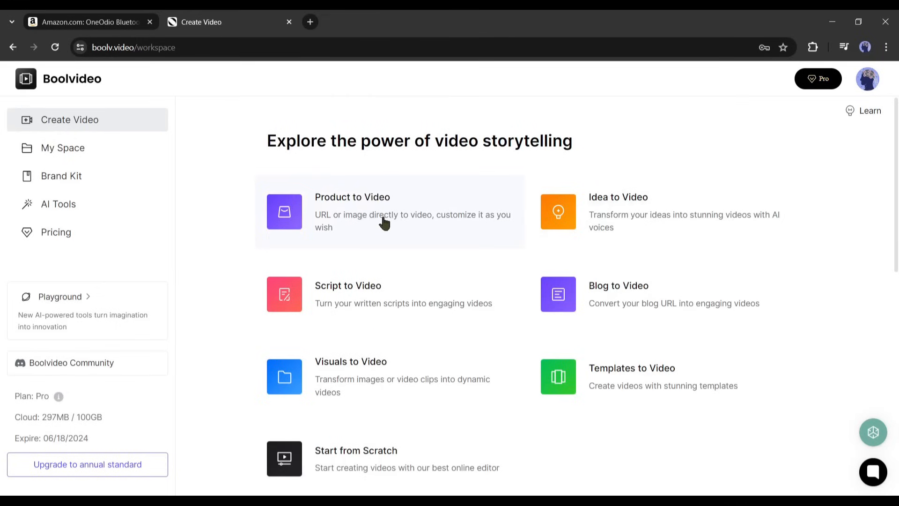
mouse_move(667, 351)
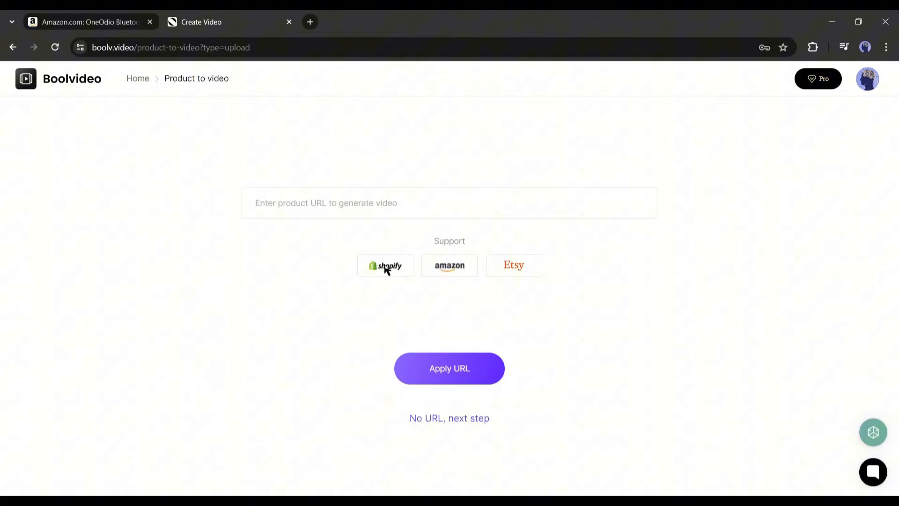
mouse_move(507, 270)
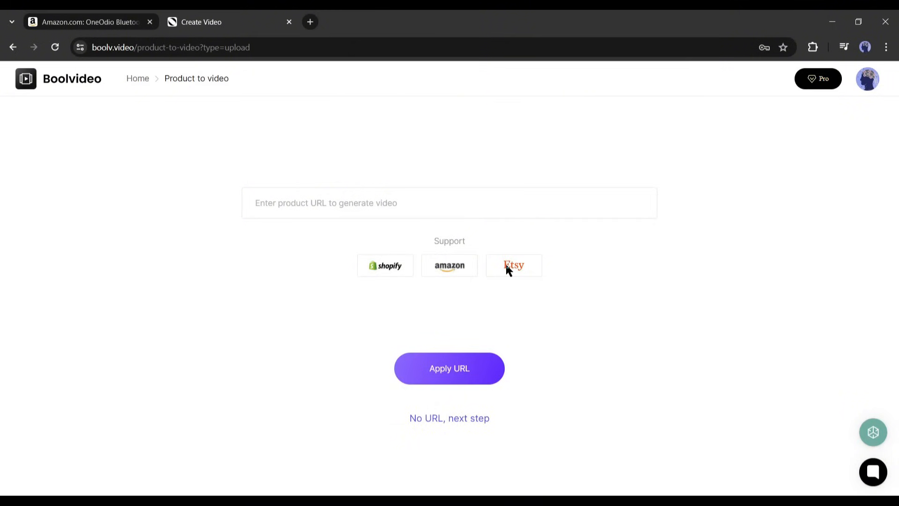
mouse_move(492, 426)
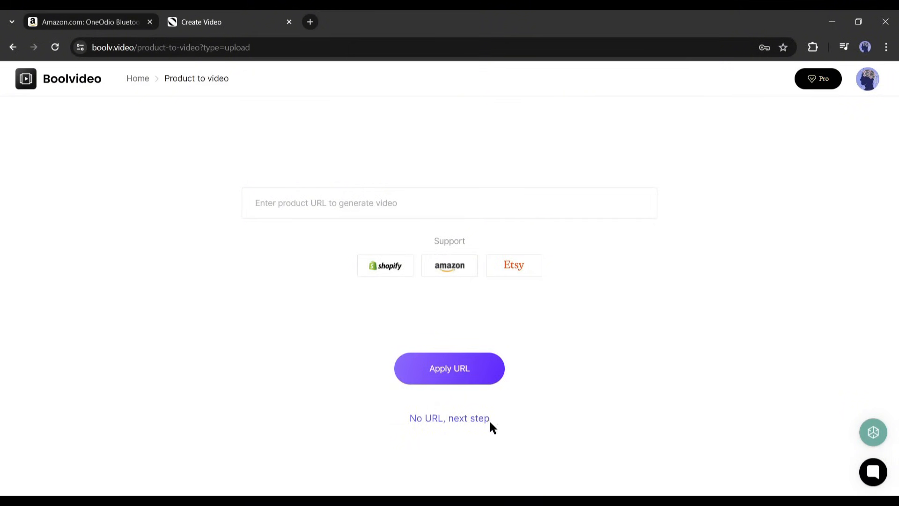
mouse_move(449, 418)
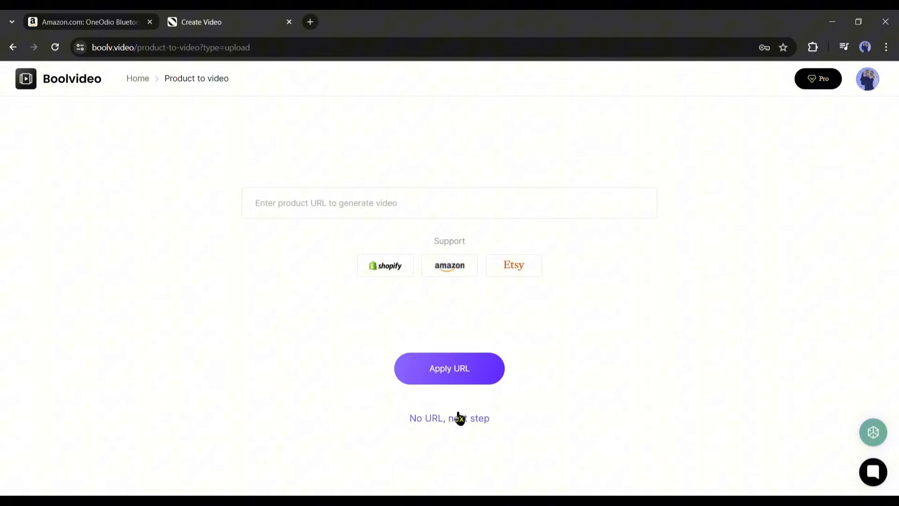
mouse_move(673, 349)
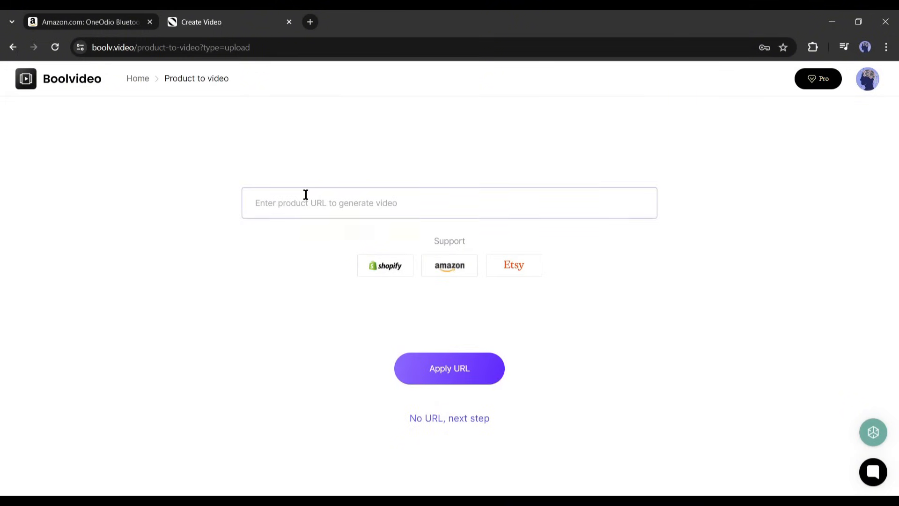
Step: Paste the OneOdio headphones Amazon link into the product URL field and apply it for import
click(449, 203)
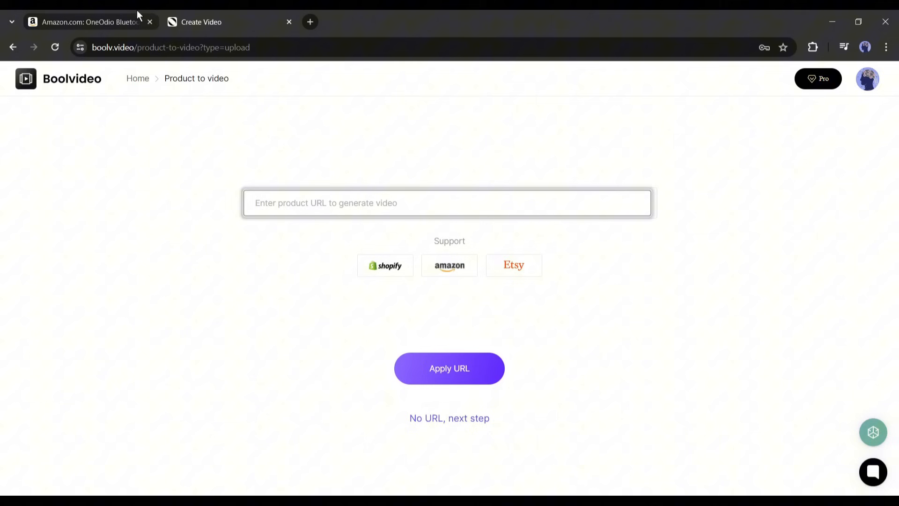
click(86, 22)
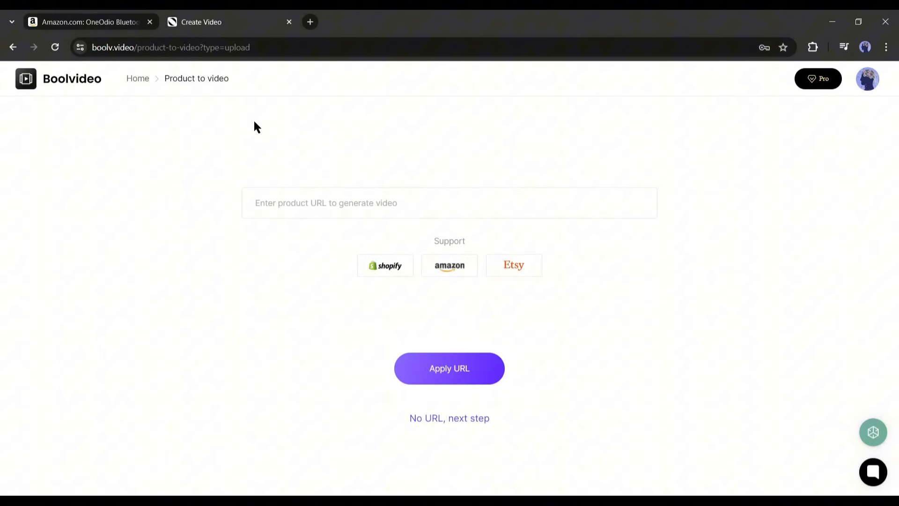
click(449, 202)
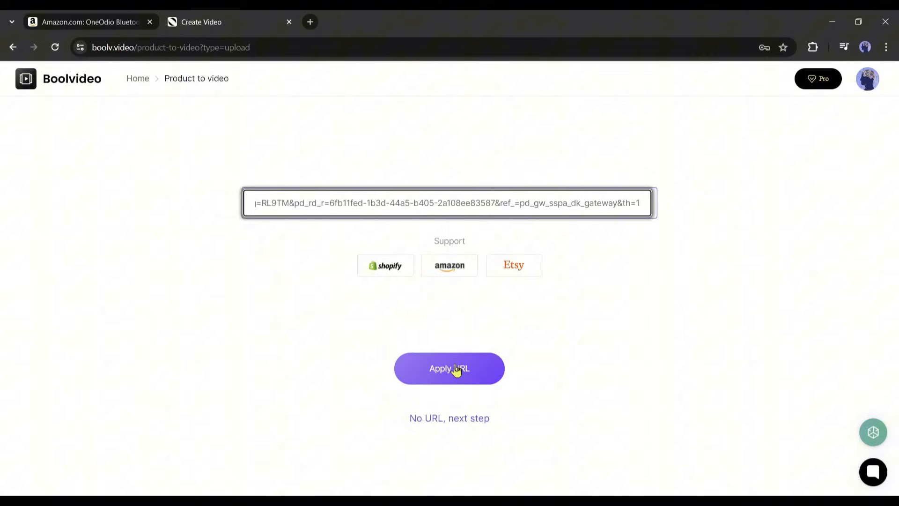
click(448, 368)
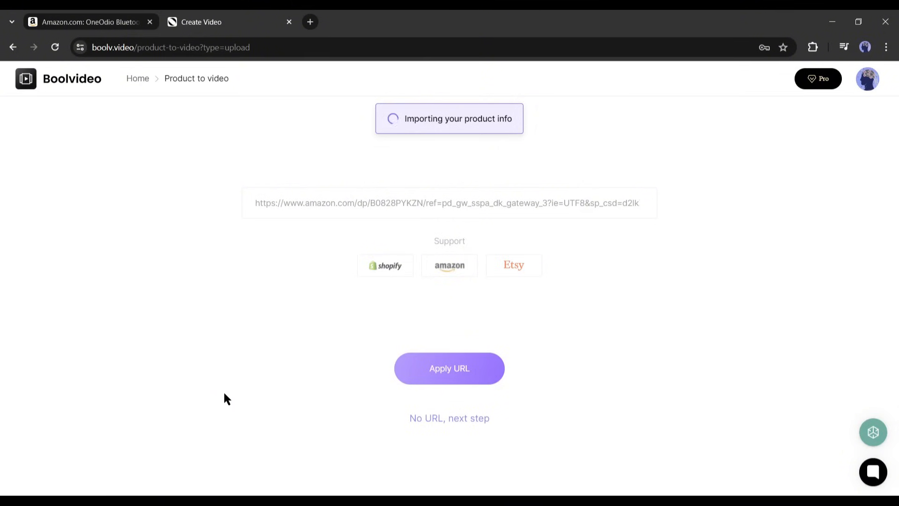
Step: Review the imported headphone product images and read the generated idea prompt description
click(448, 368)
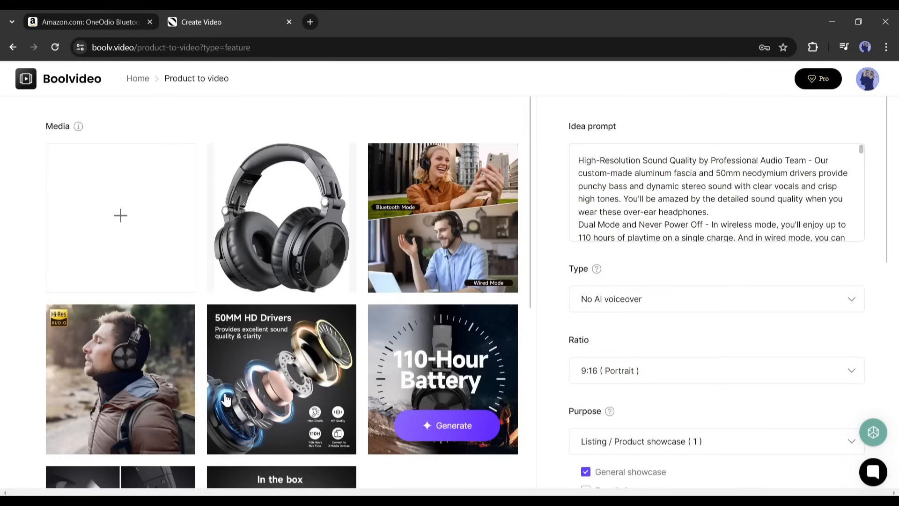
scroll(down, 3)
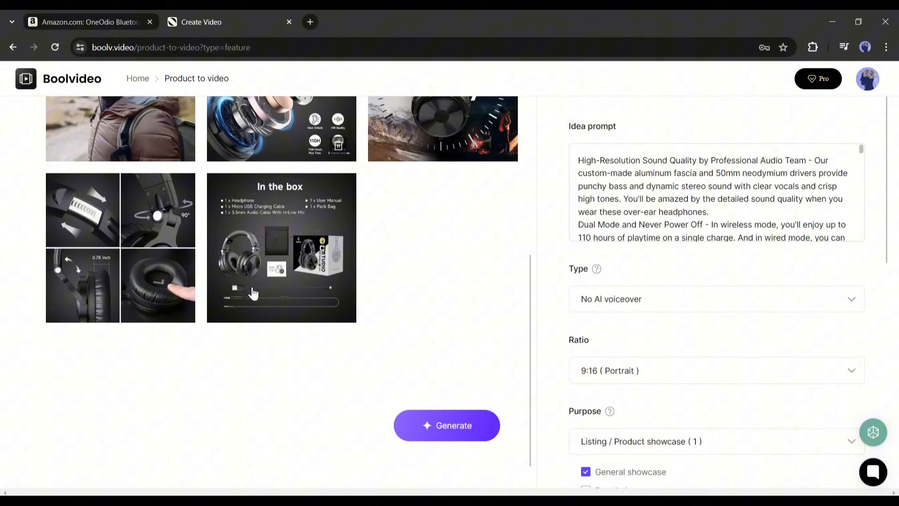
scroll(down, 3)
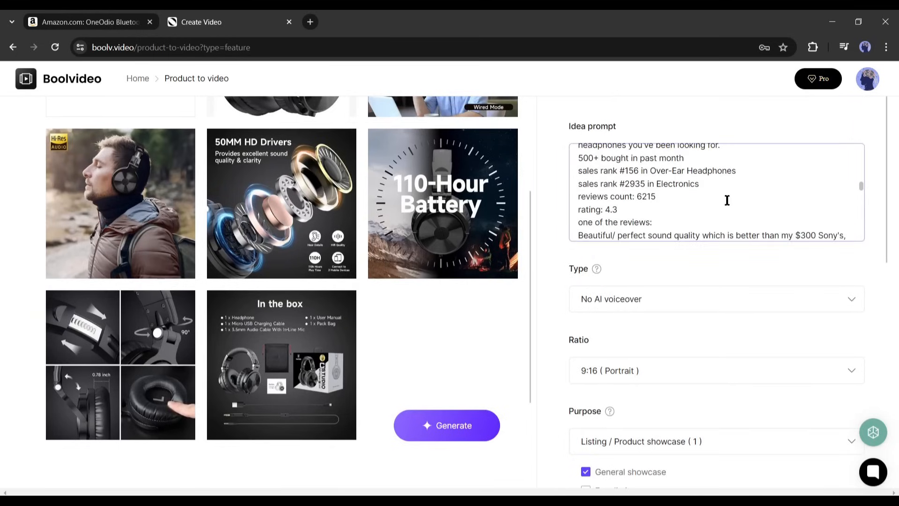
click(714, 299)
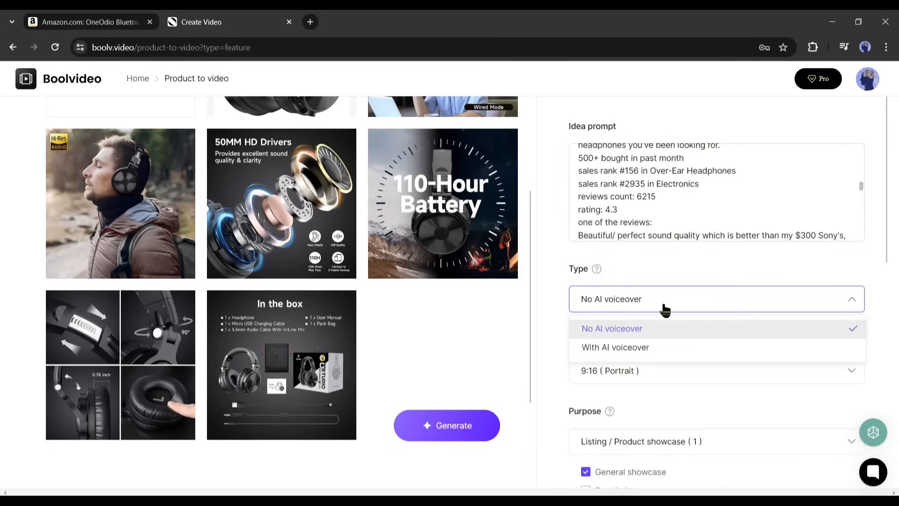
Step: Choose the With AI voiceover type and set the maximum duration to 1.5 minutes
click(614, 346)
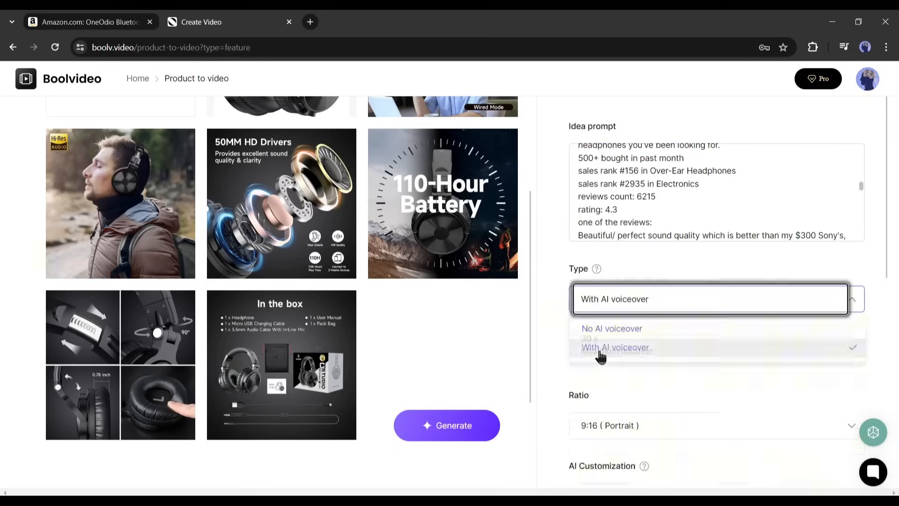
click(614, 346)
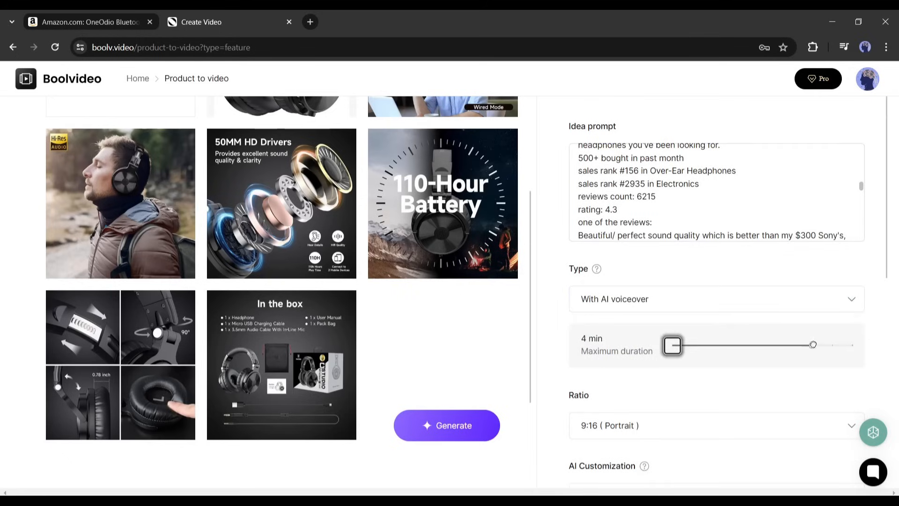
drag(673, 344, 852, 344)
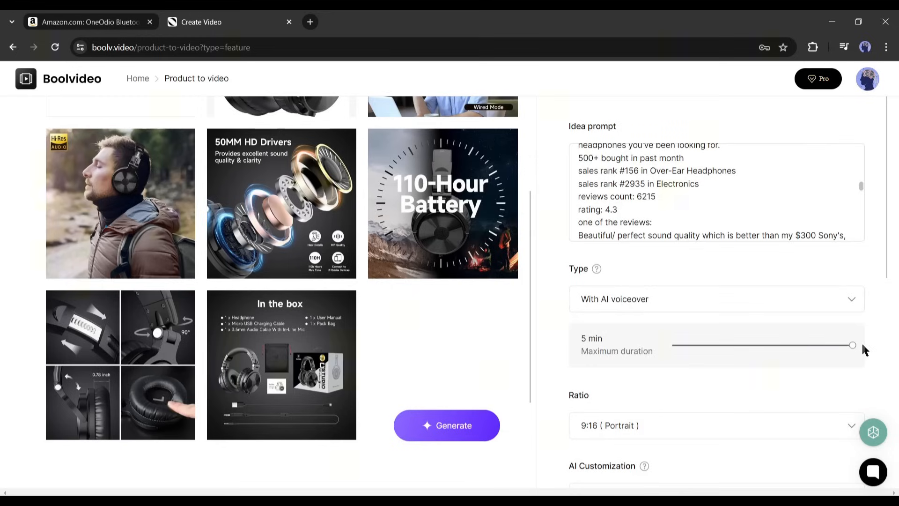
drag(851, 344, 753, 345)
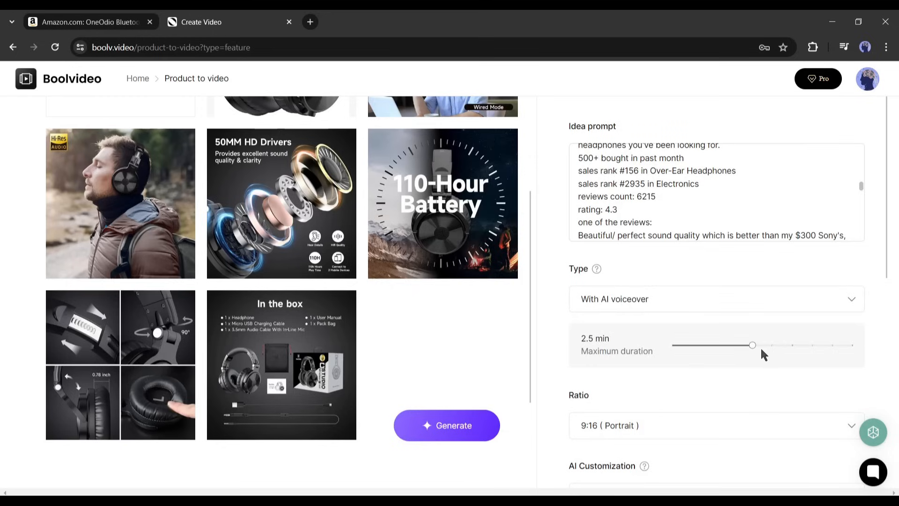
drag(752, 345, 711, 346)
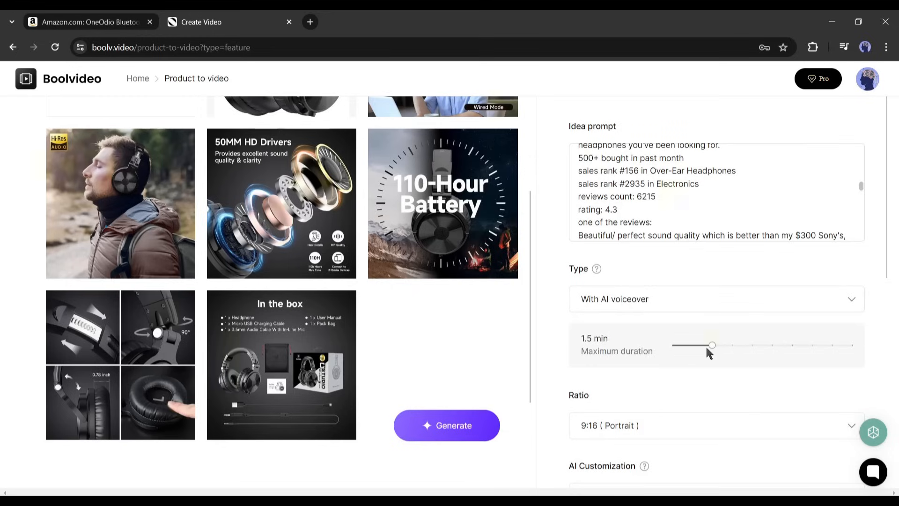
drag(711, 344, 692, 345)
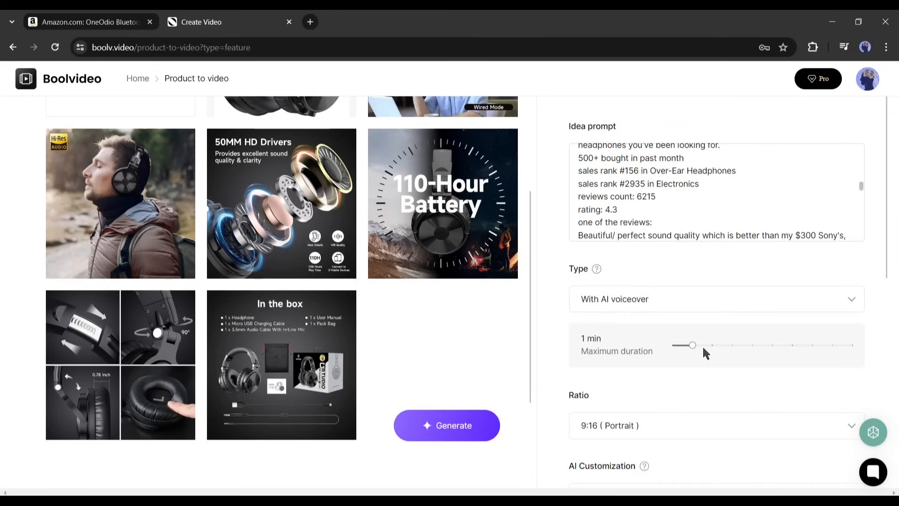
drag(692, 344, 712, 344)
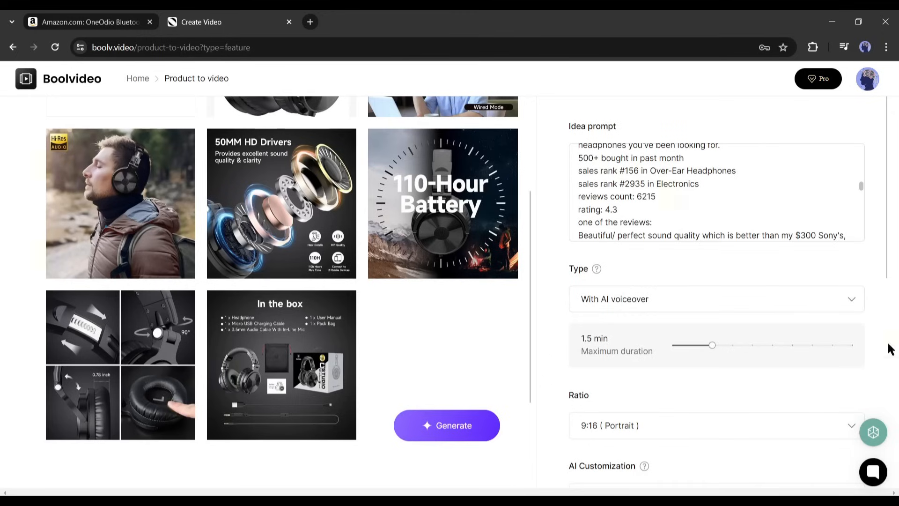
Step: Keep the 9:16 portrait aspect ratio and choose the moderate AI customization level
scroll(down, 3)
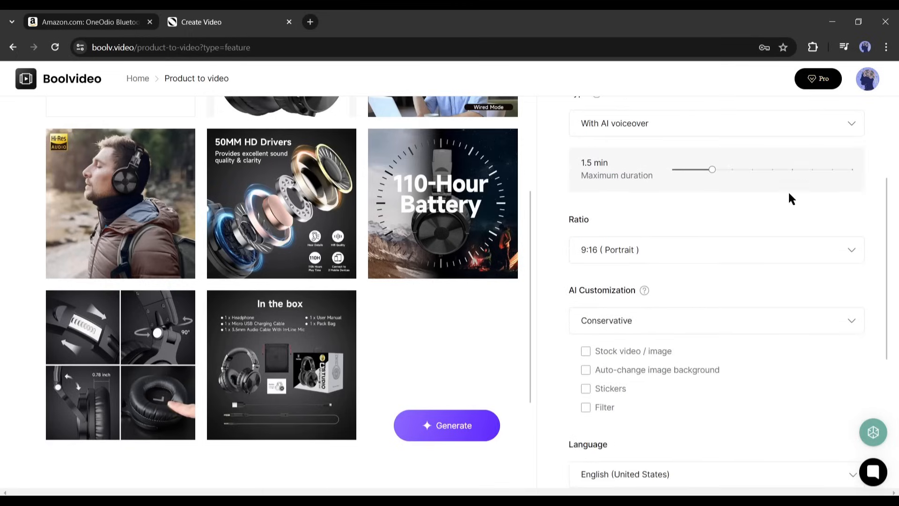
click(710, 250)
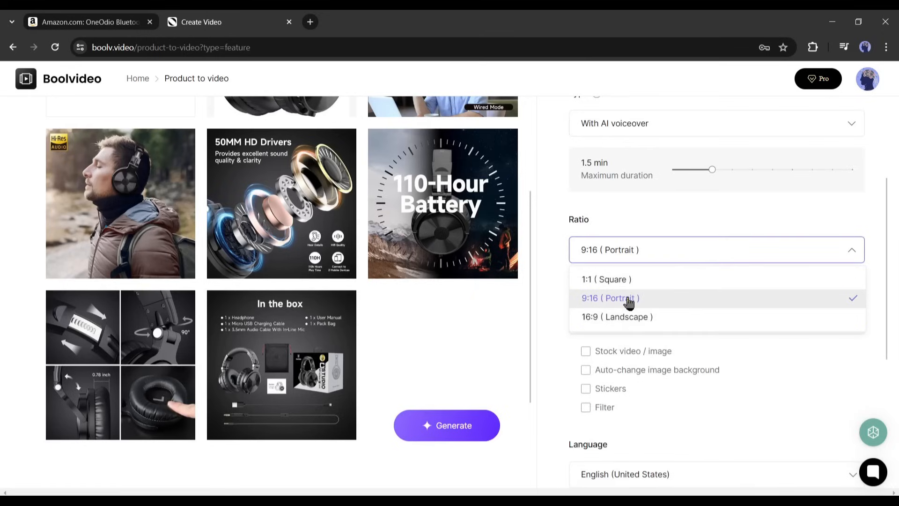
click(610, 298)
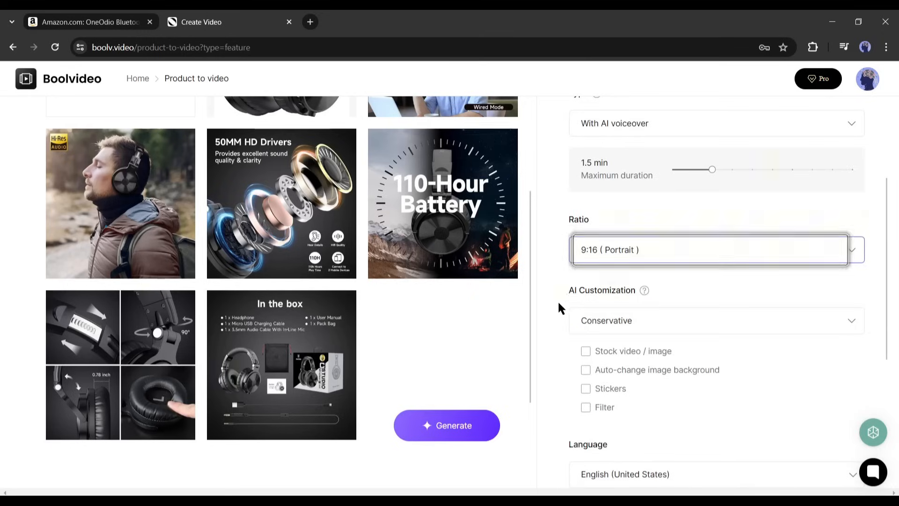
click(711, 320)
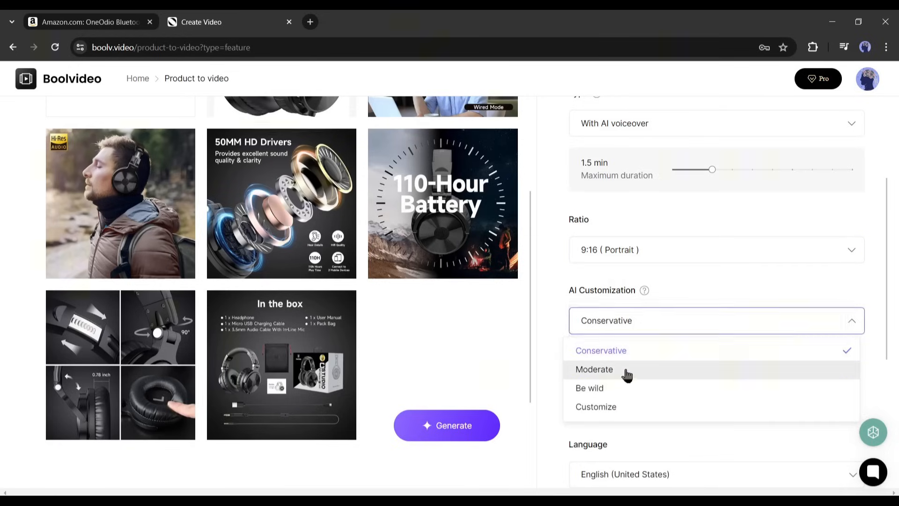
click(594, 369)
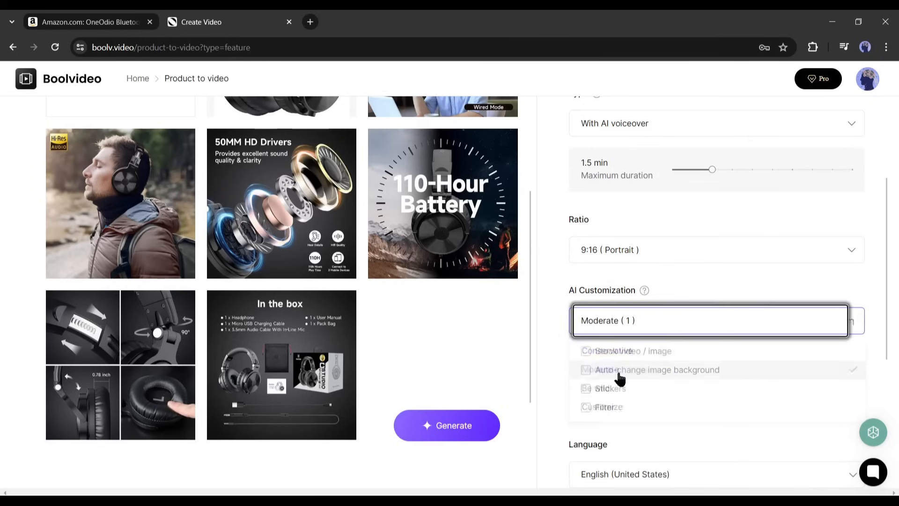
click(585, 351)
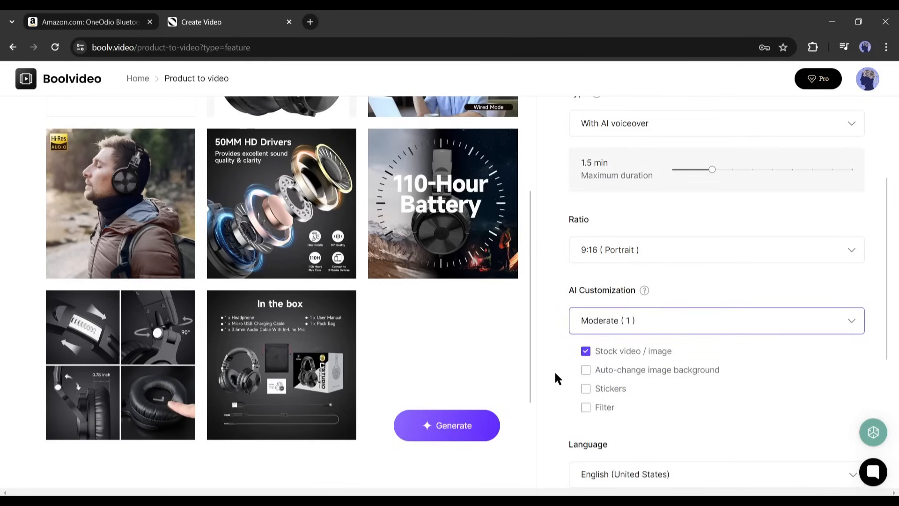
mouse_move(586, 387)
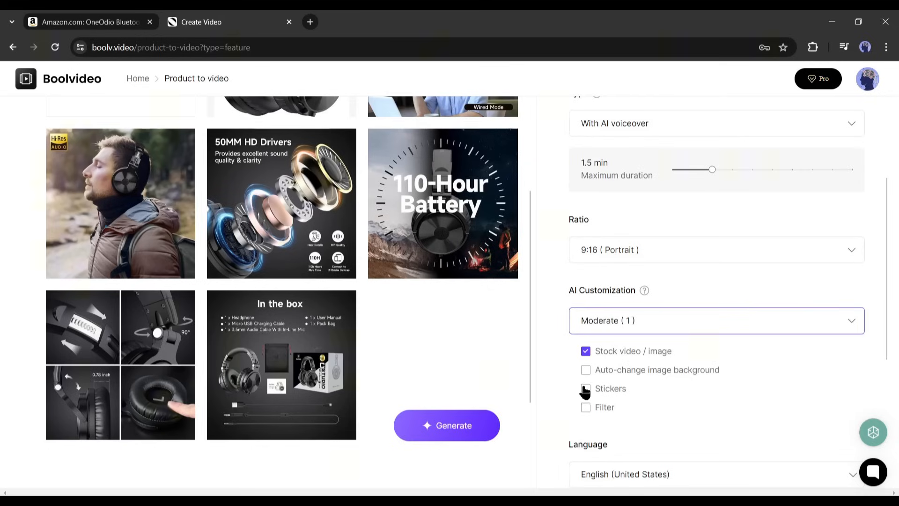
Step: Enable stickers and filters, keep English (United States), and generate the video
click(585, 388)
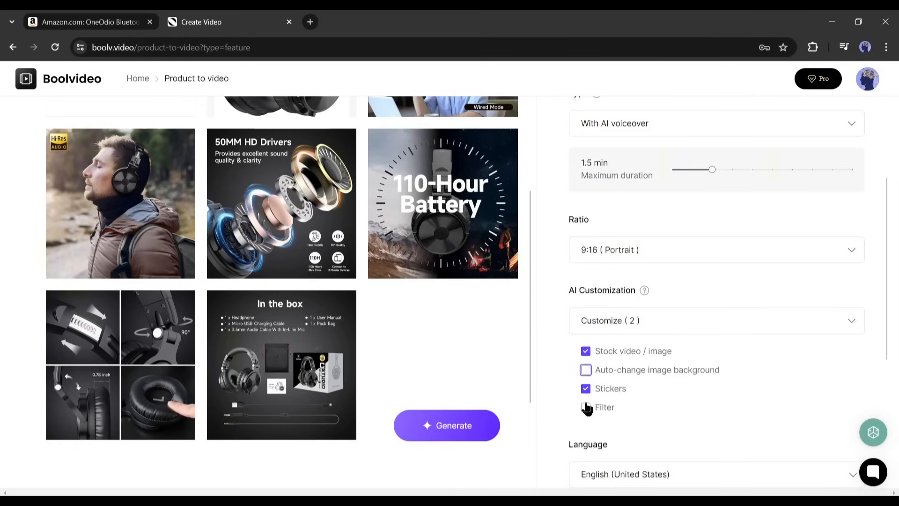
click(585, 407)
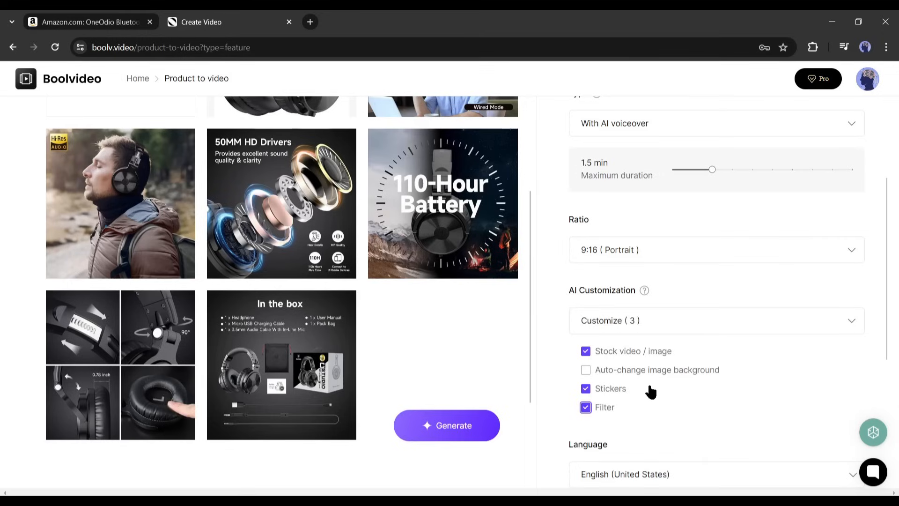
scroll(down, 3)
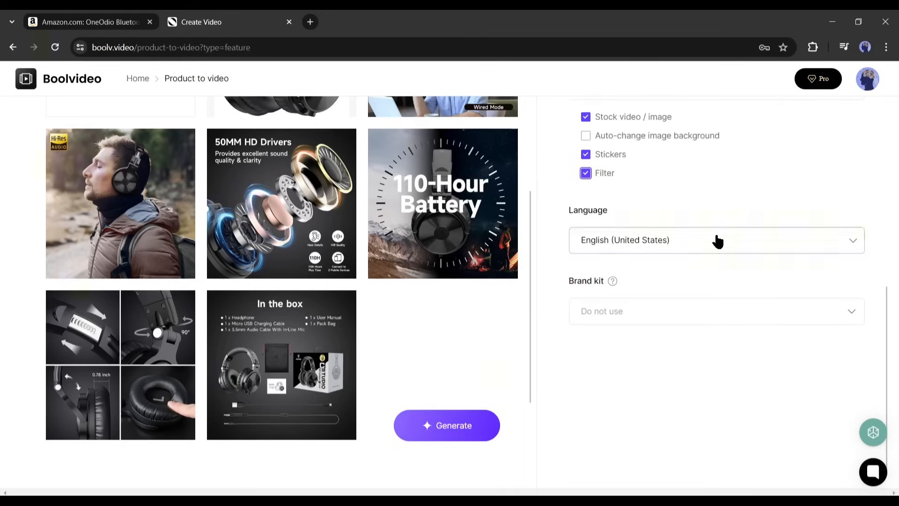
click(716, 239)
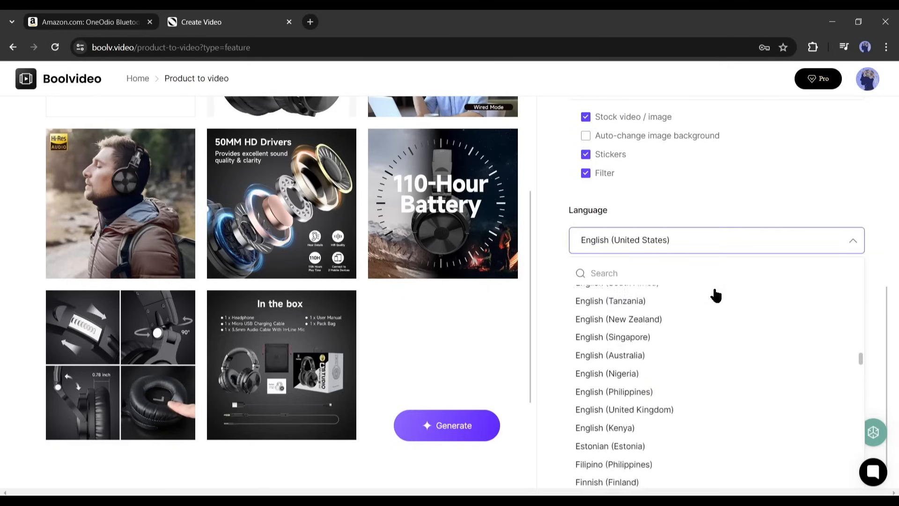
scroll(down, 3)
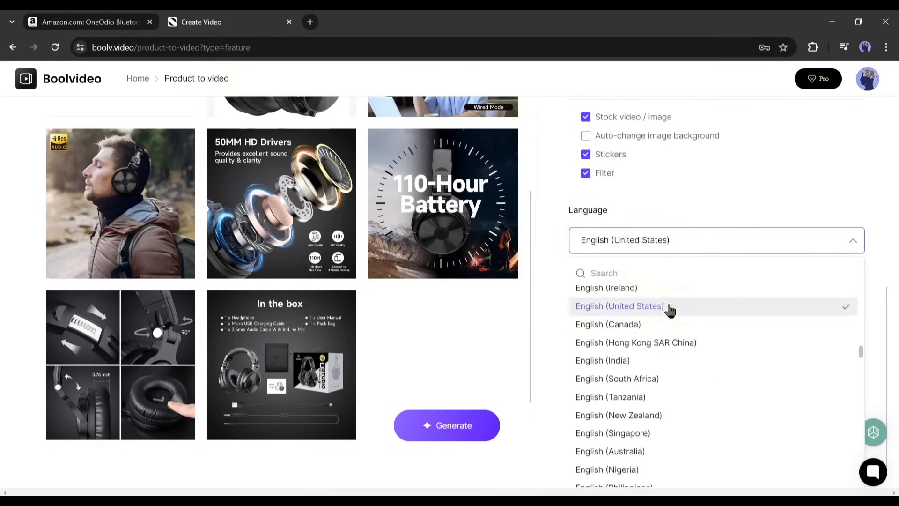
click(619, 305)
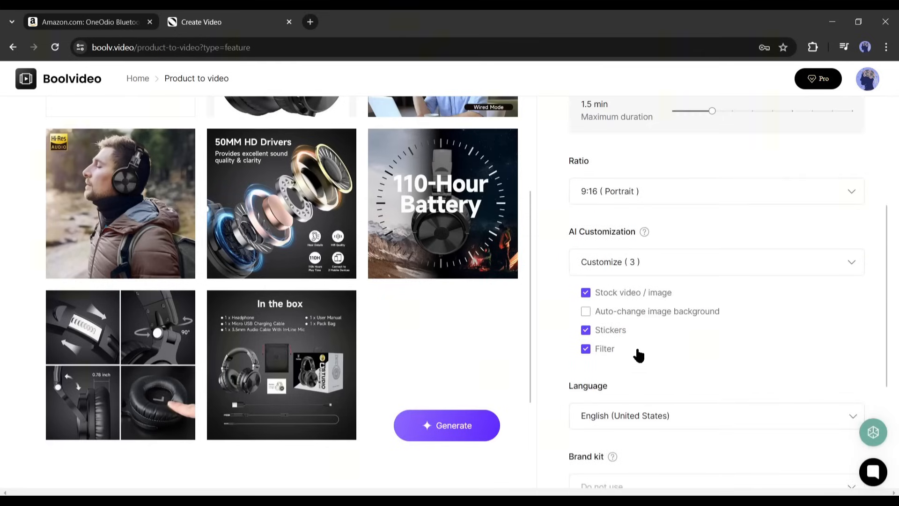
click(446, 425)
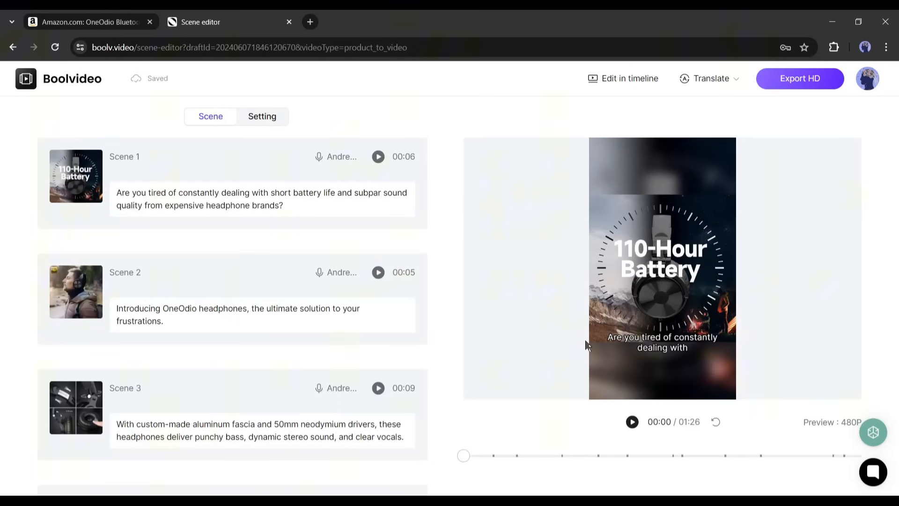
mouse_move(630, 421)
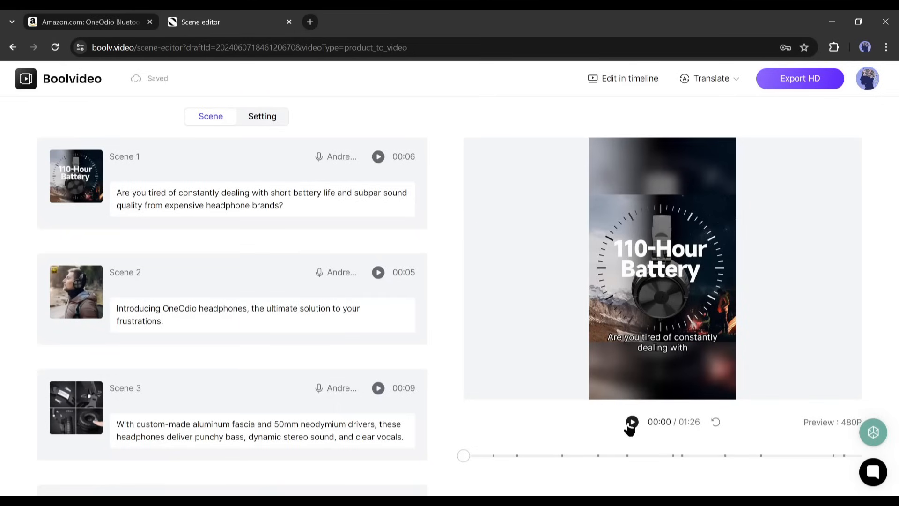
Step: Play the draft video preview while looking through scenes 1–9 in the scene list
click(630, 421)
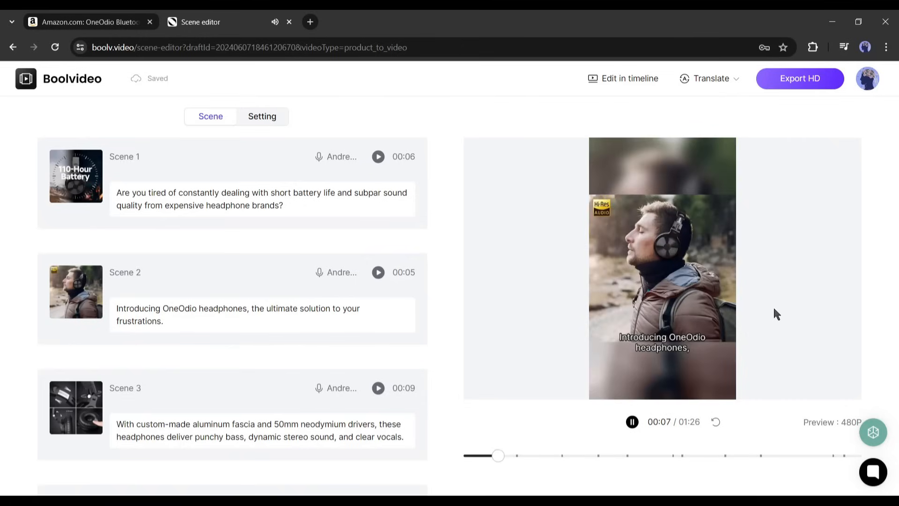
scroll(down, 3)
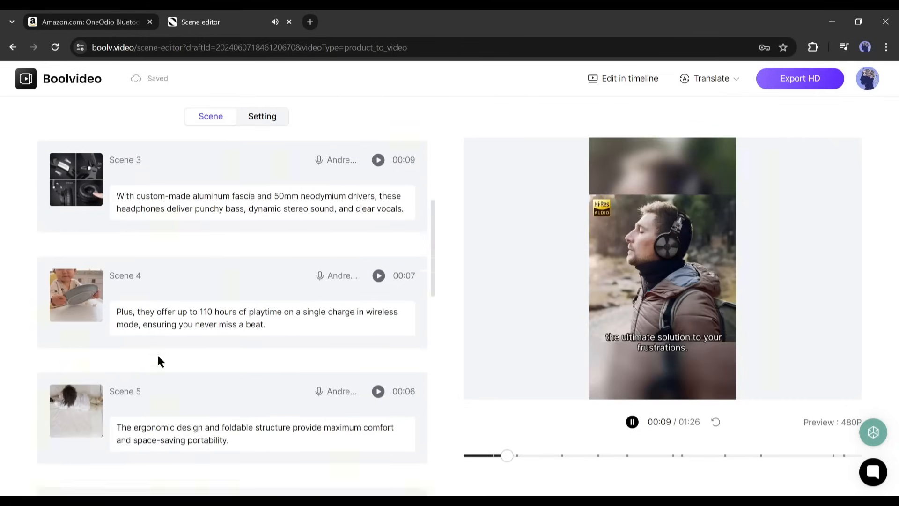
scroll(down, 3)
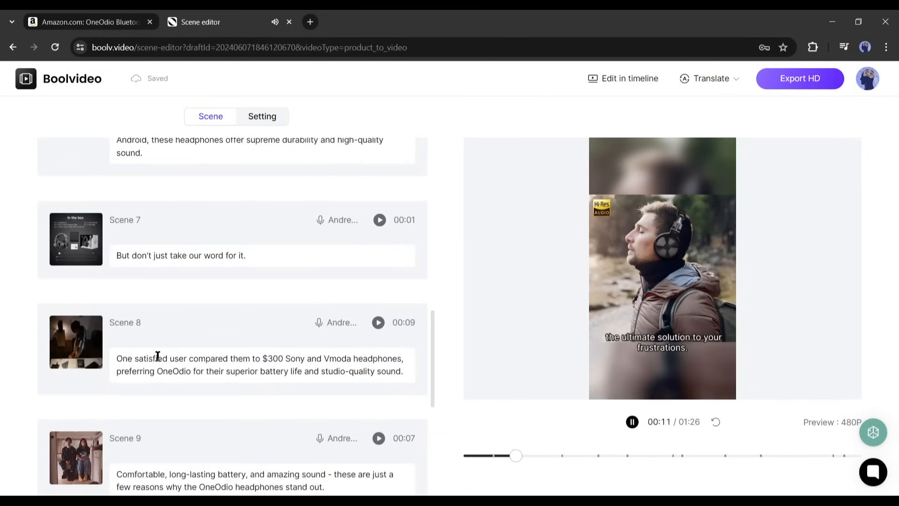
scroll(down, 3)
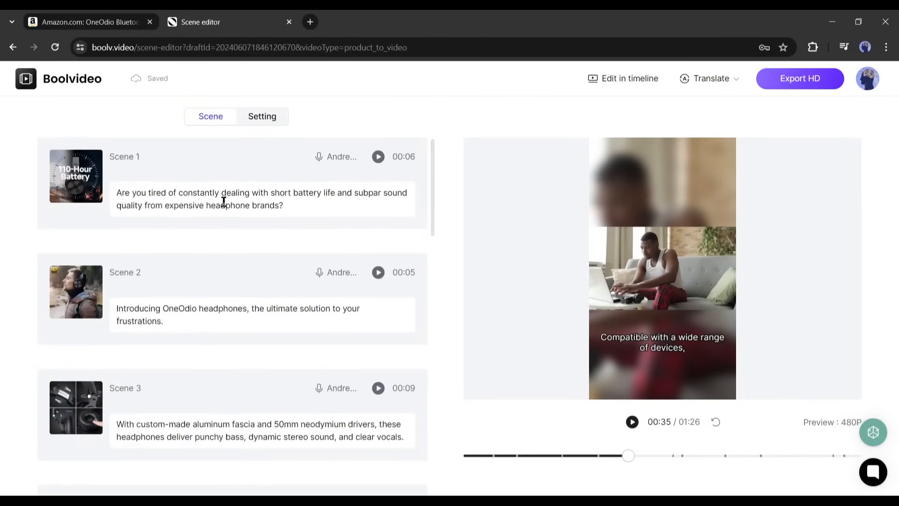
Step: Edit Scene 1's narration to open with "Welcome back to our channel" and preview the Ava voice
click(262, 198)
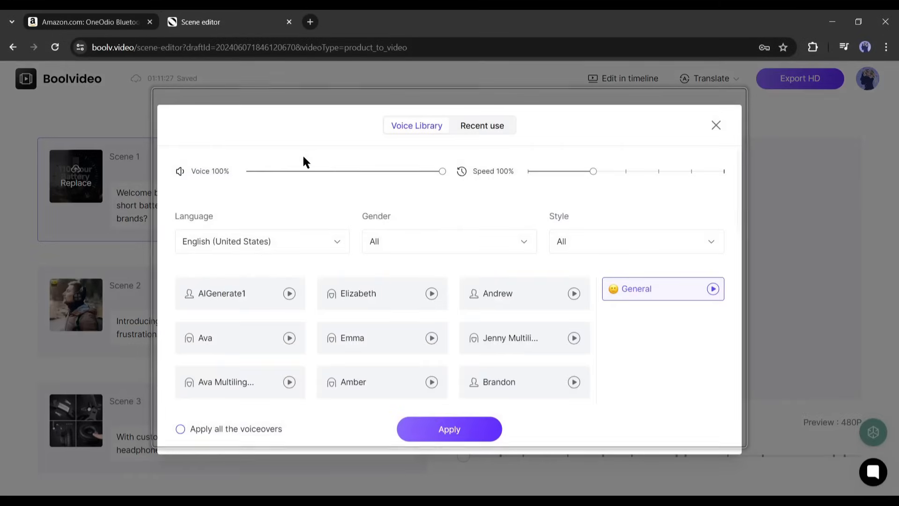
scroll(down, 3)
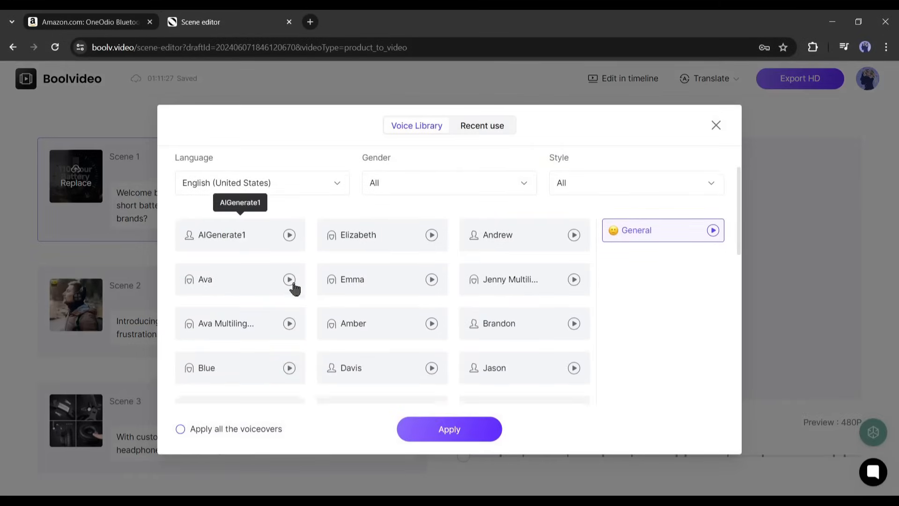
click(289, 279)
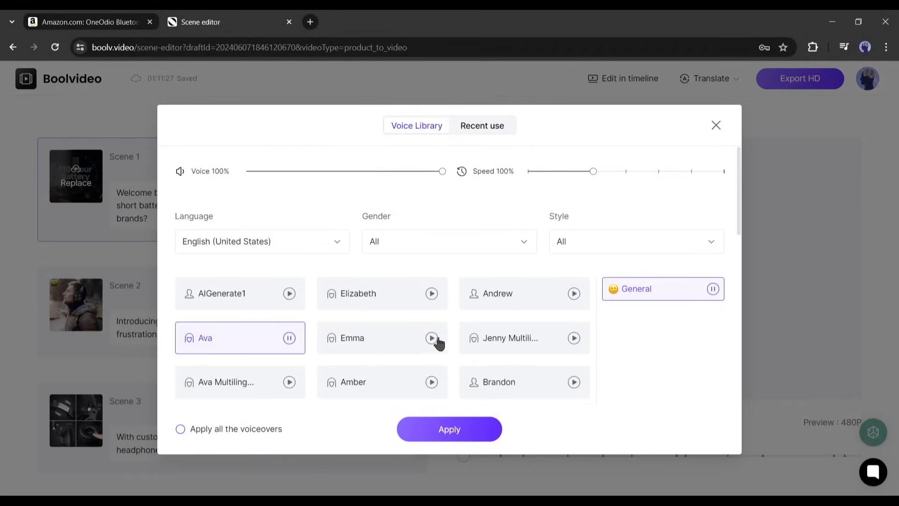
Step: Apply the voice choice to all scenes and regenerate the voiceovers
scroll(down, 3)
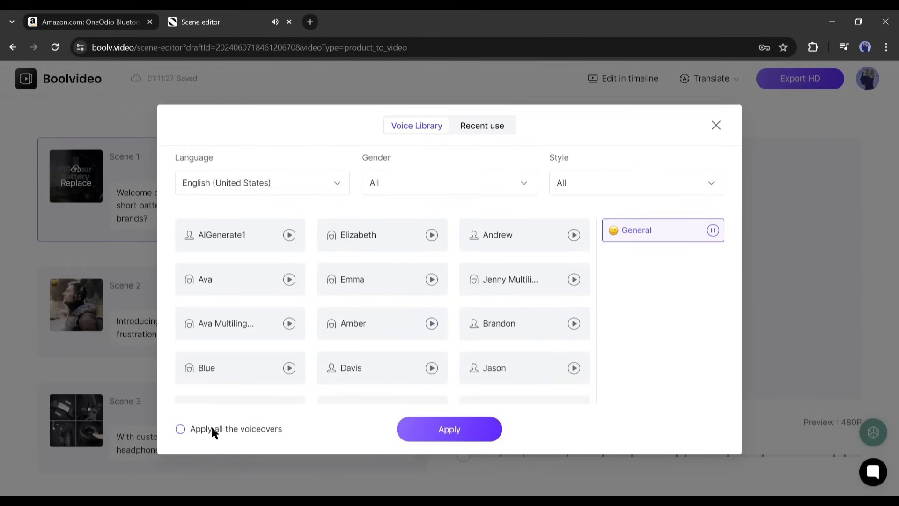
click(179, 428)
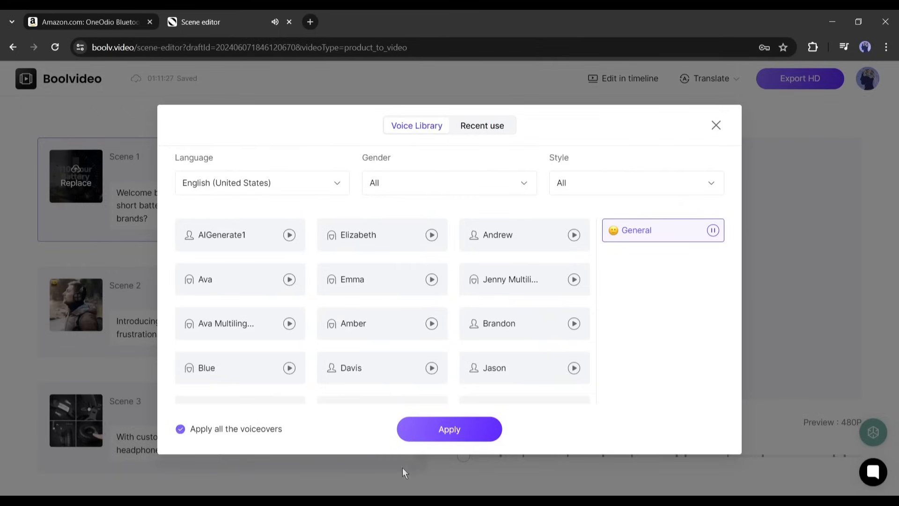
click(449, 429)
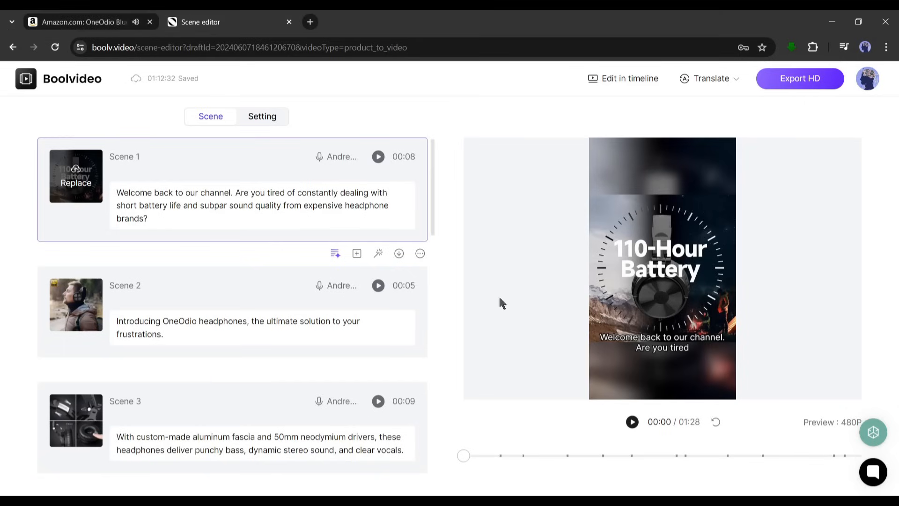
mouse_move(68, 194)
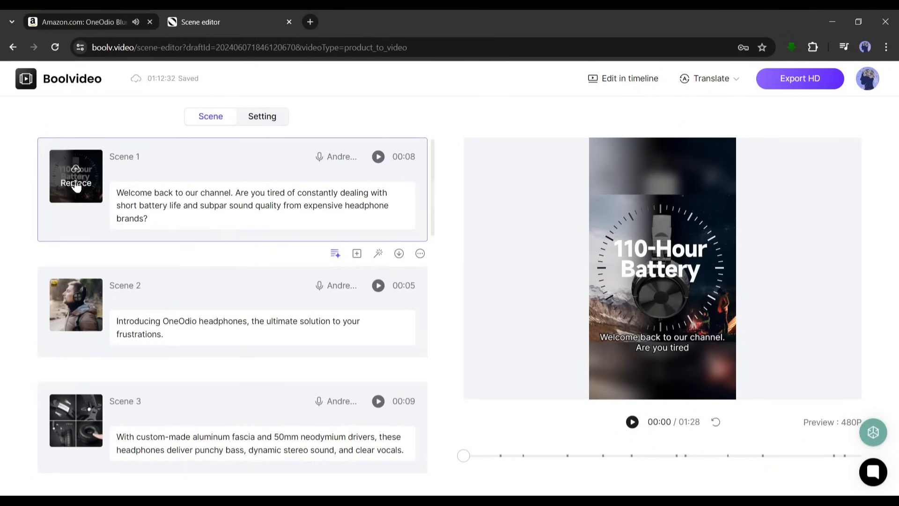
Step: Replace Scene 1's footage, searching 'head' across Library, Project and Cloud, with the piano-and-laptop stock clip
click(75, 183)
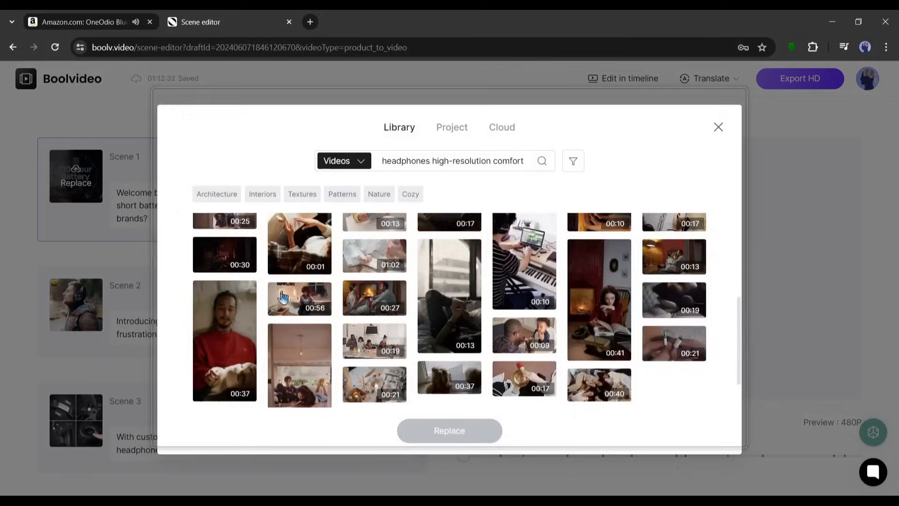
scroll(down, 3)
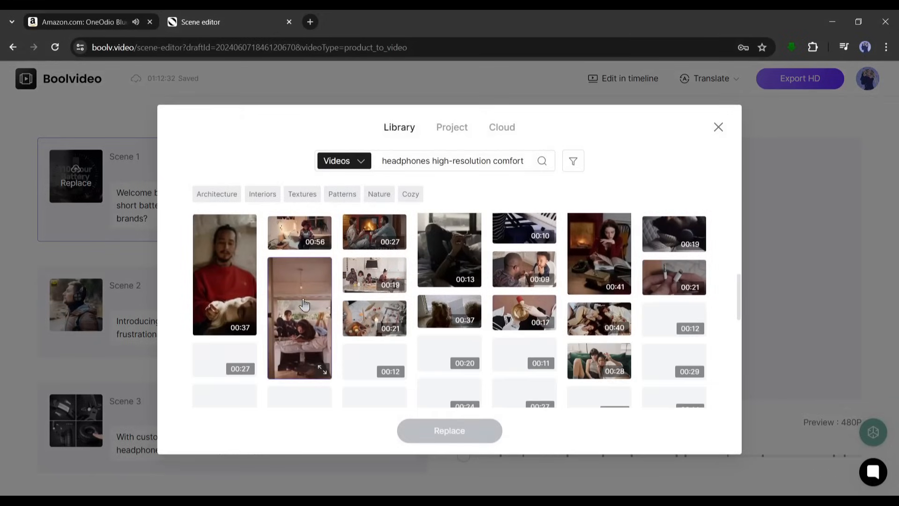
text(headphoe)
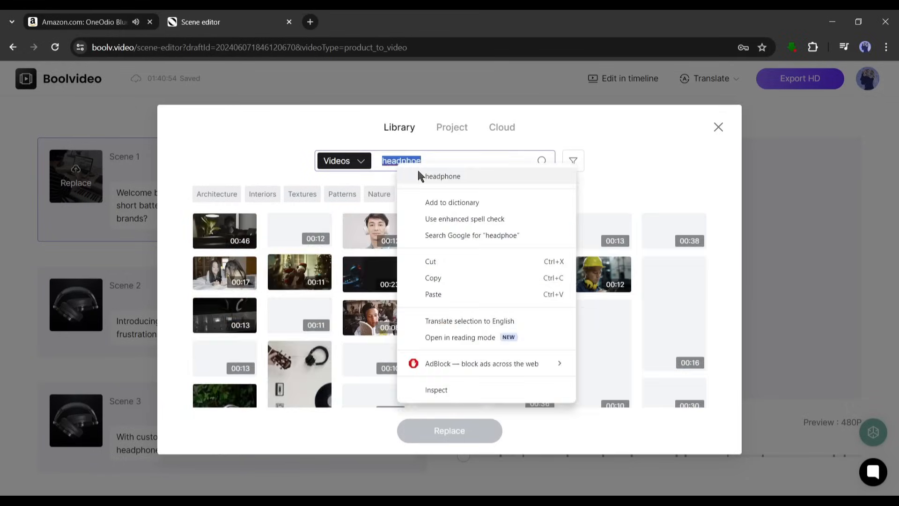
click(451, 126)
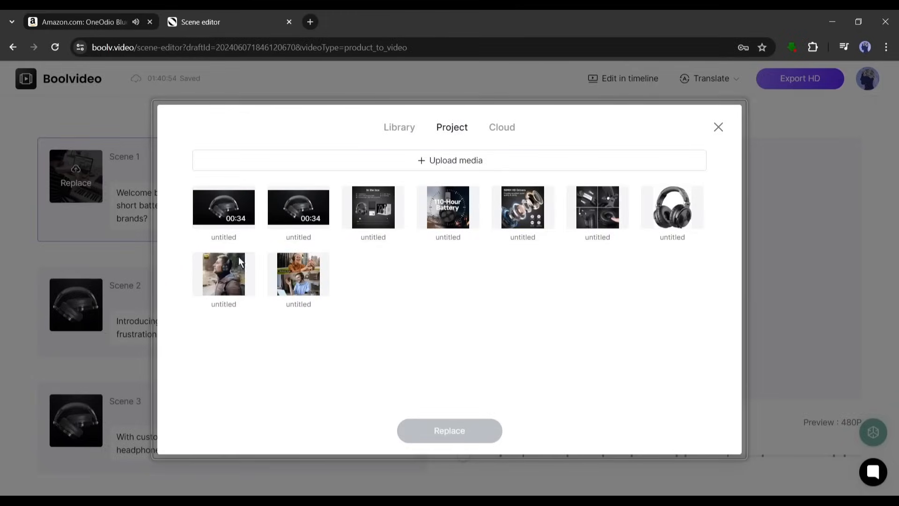
mouse_move(221, 273)
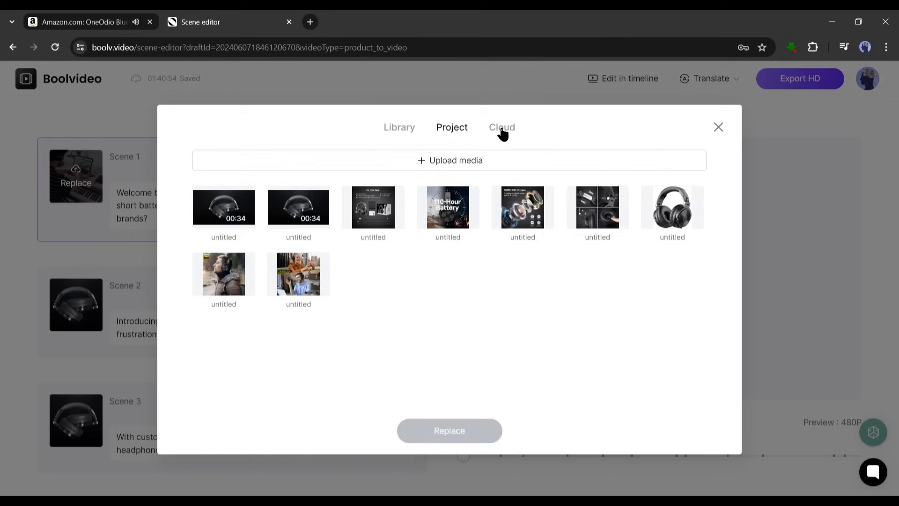
click(502, 127)
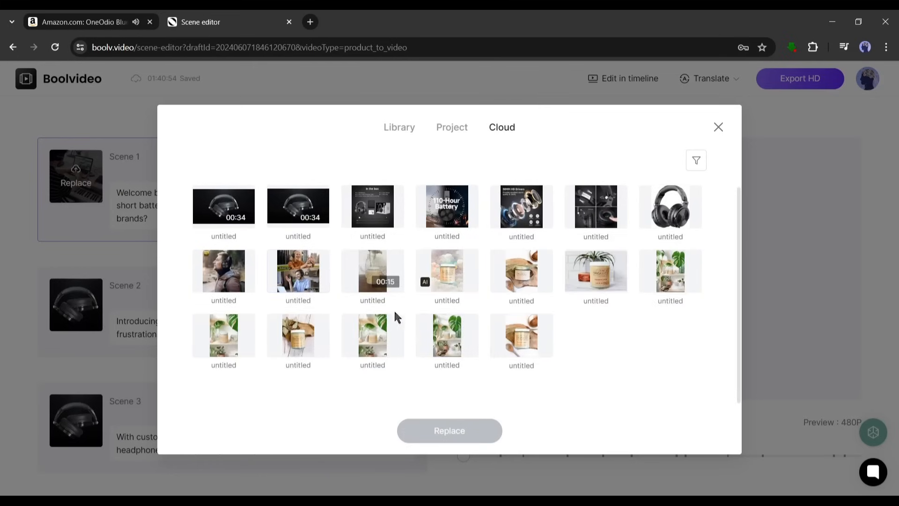
click(398, 126)
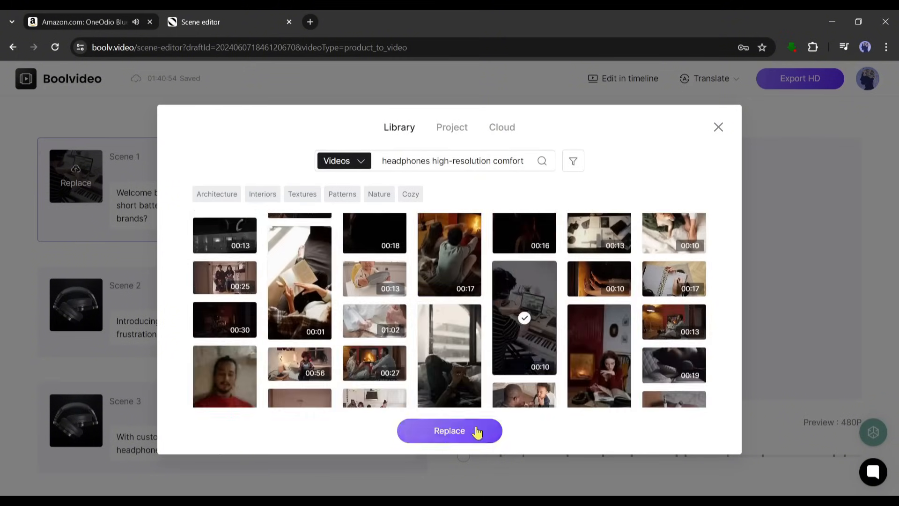
click(448, 431)
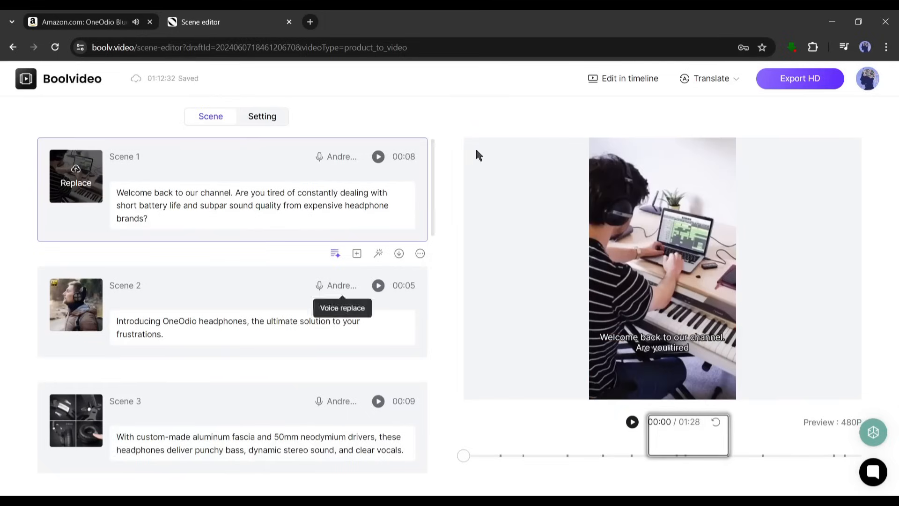
Step: Start replacing Scene 4's footage and bring a headphone clip into the trimmer
click(75, 304)
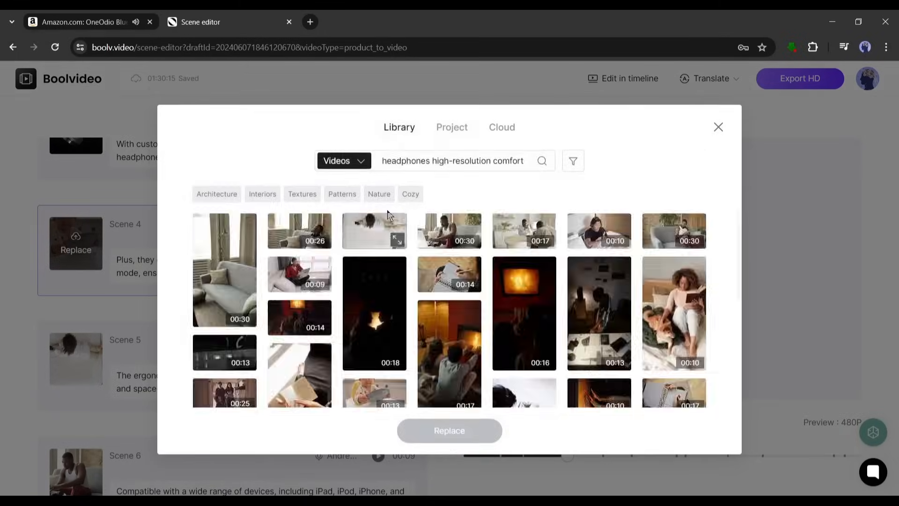
click(374, 230)
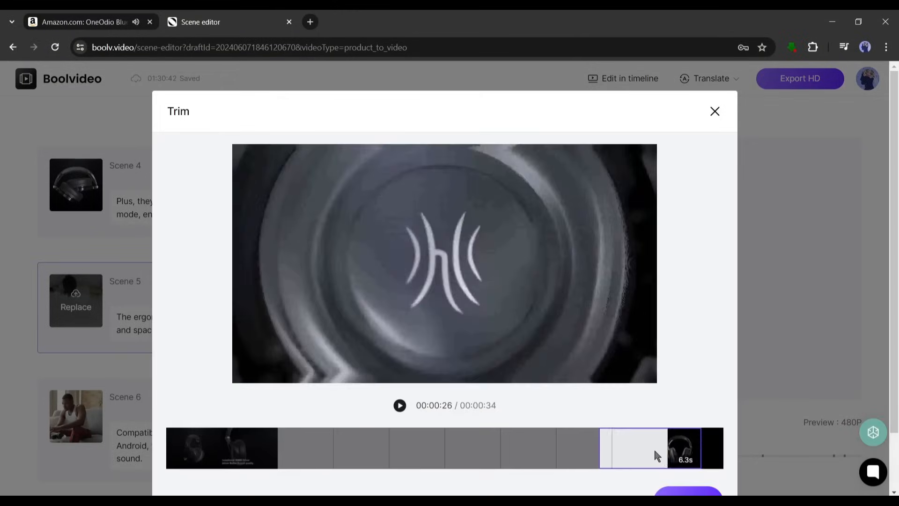
Step: Browse the Translate dropdown's language list without choosing a language
click(708, 79)
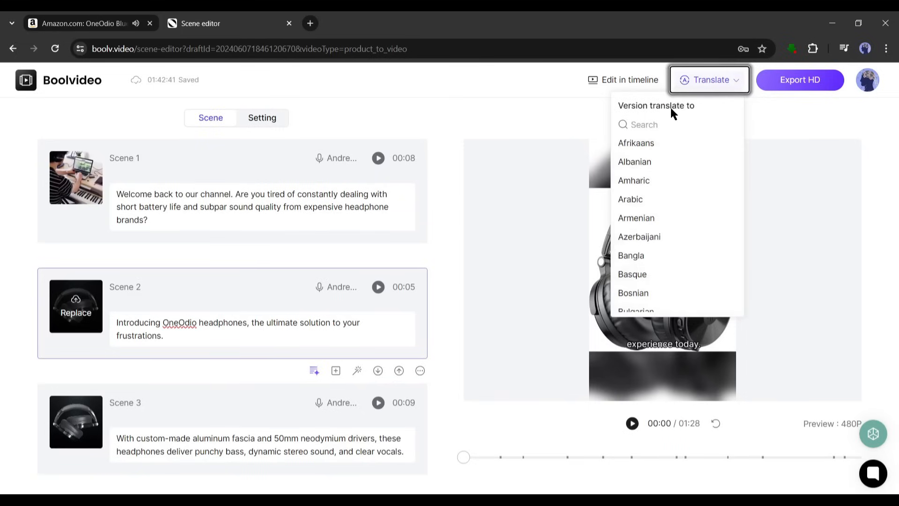
mouse_move(630, 255)
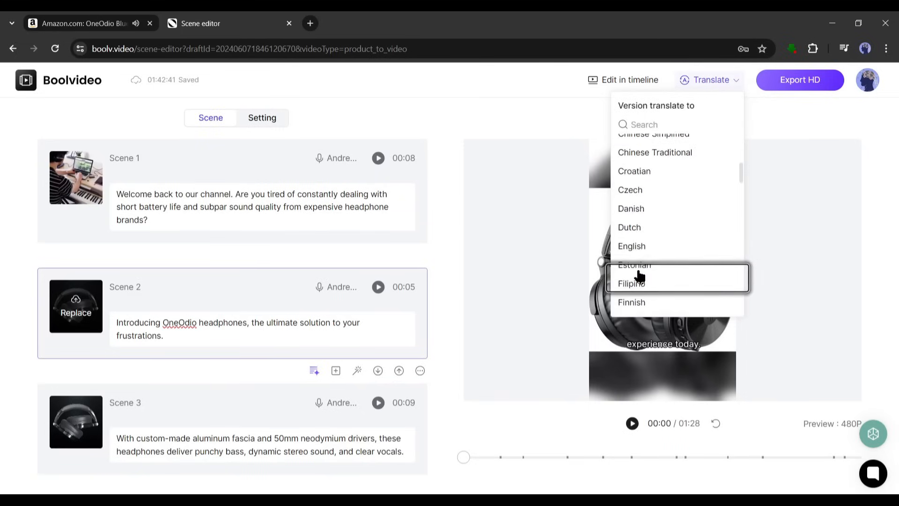
scroll(down, 3)
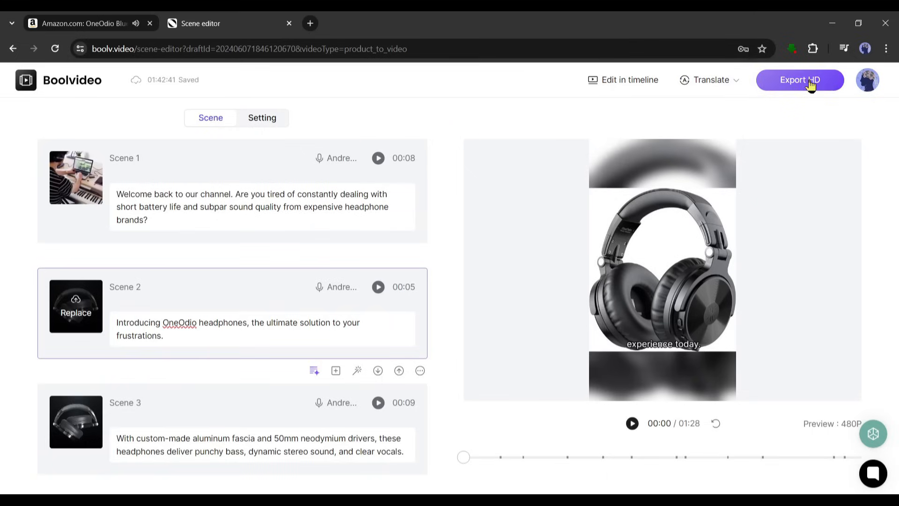
Step: Export 'Studio-Quality Headphones' at 1080P resolution, landing in My Space's Exported list
click(799, 79)
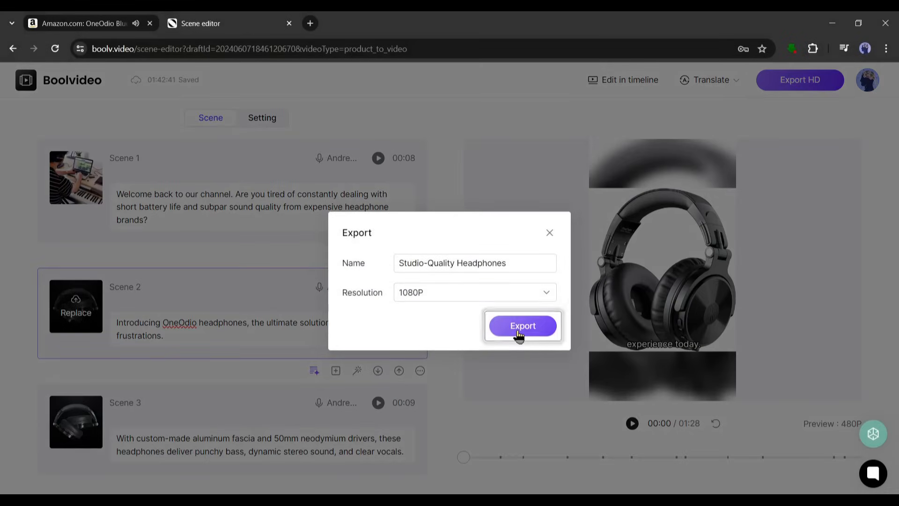
click(521, 325)
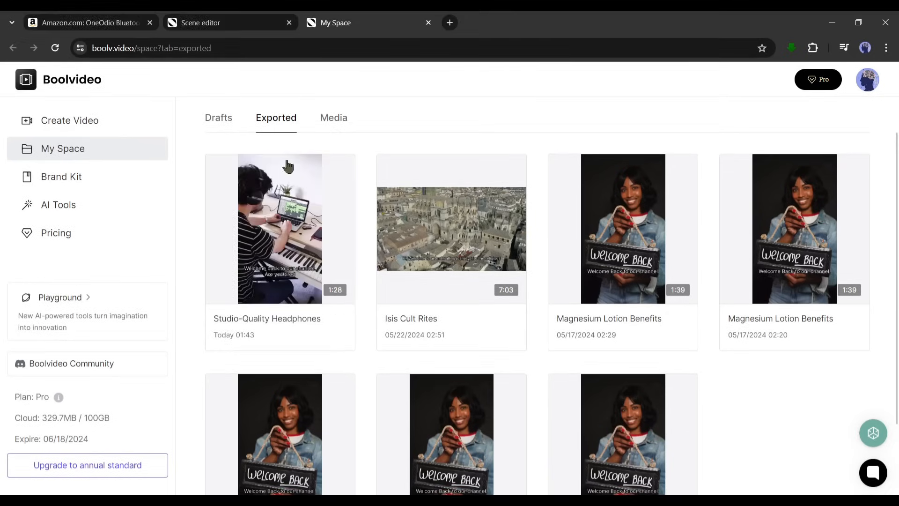
Step: Play the exported 1080×1920 'Studio-Quality Headphones' video on its preview page
click(279, 229)
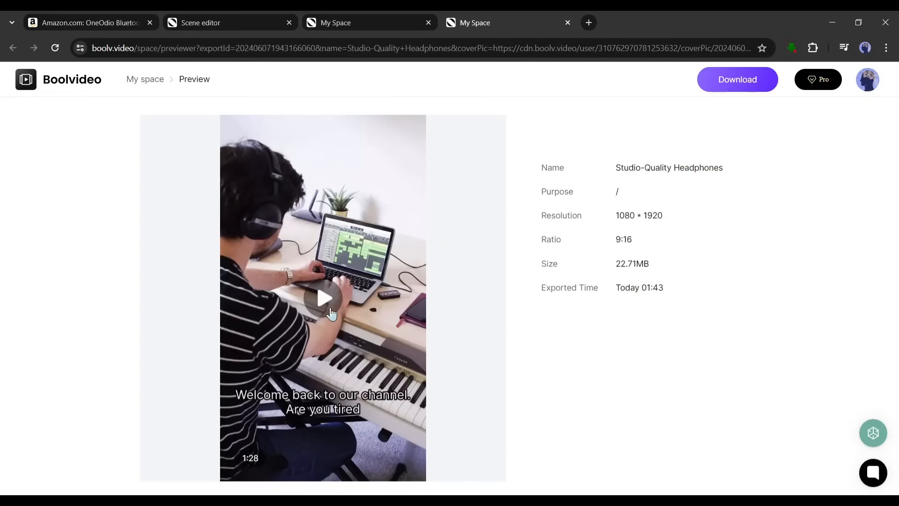
click(322, 298)
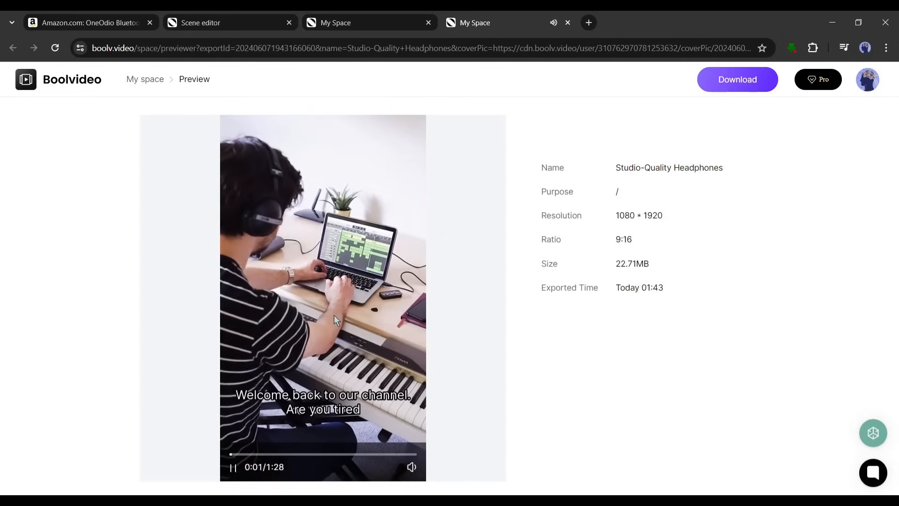